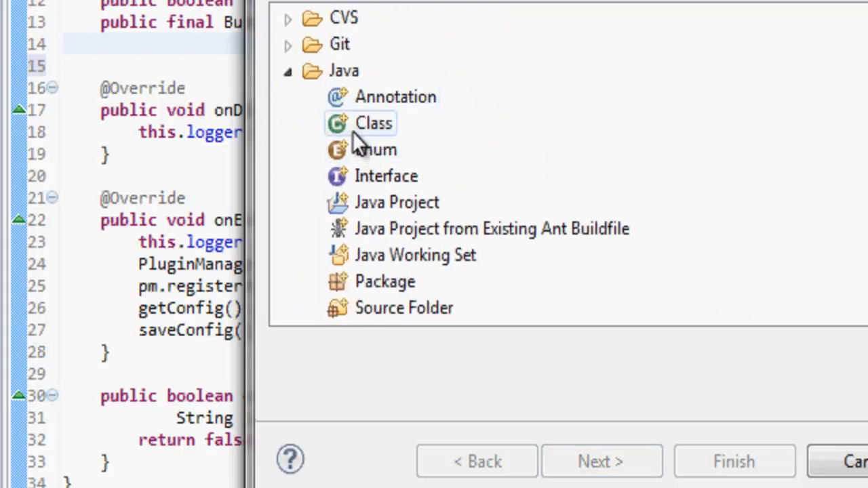
Start a new Java class in me.Bench3.Bukkit and begin naming it Bukkit(Logger).
left_click(374, 122)
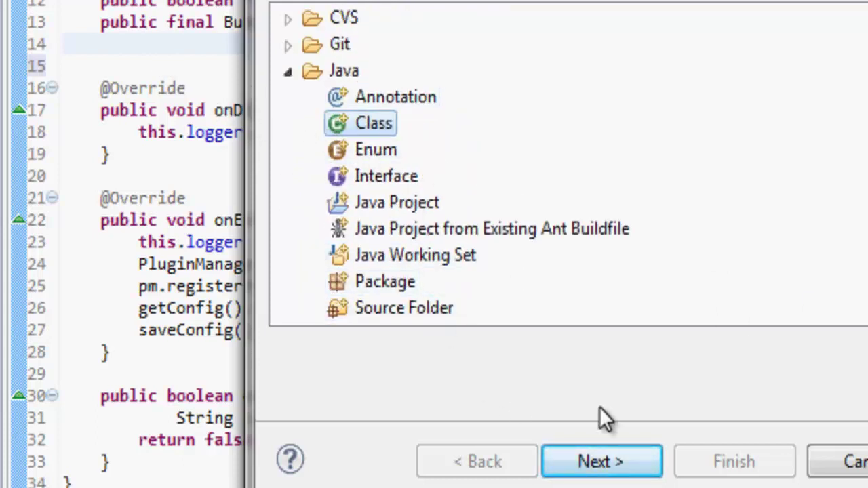
left_click(601, 461)
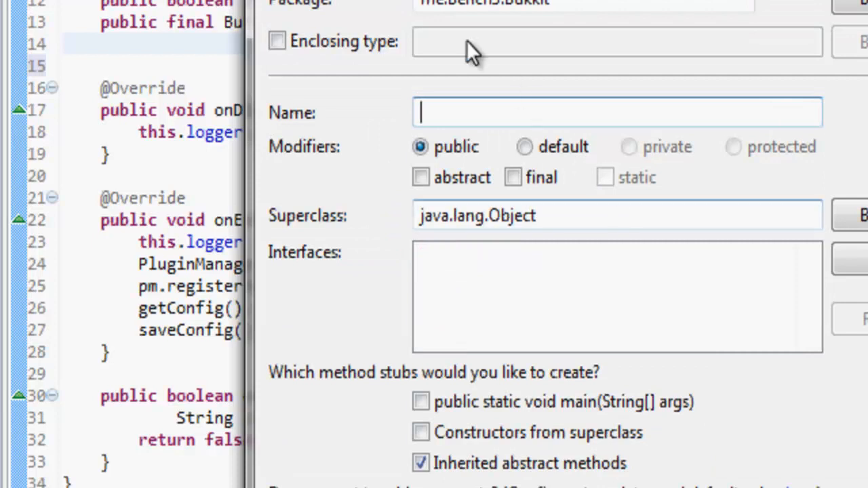
type("N")
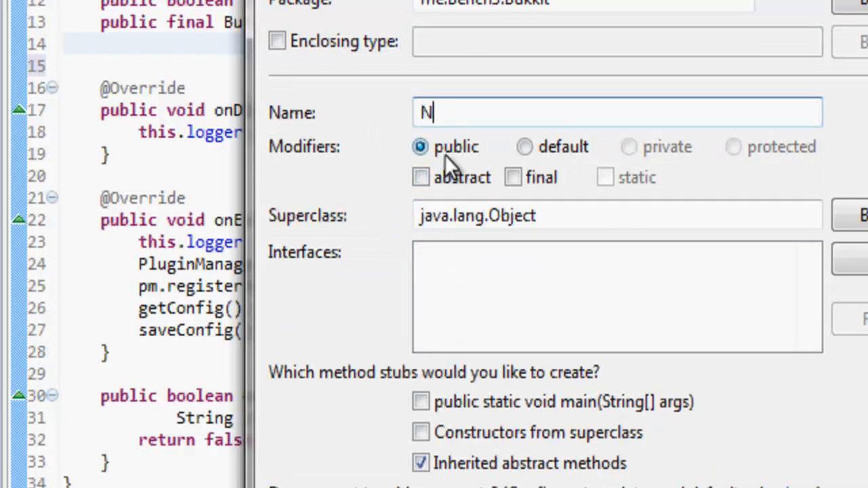
type("ukkit")
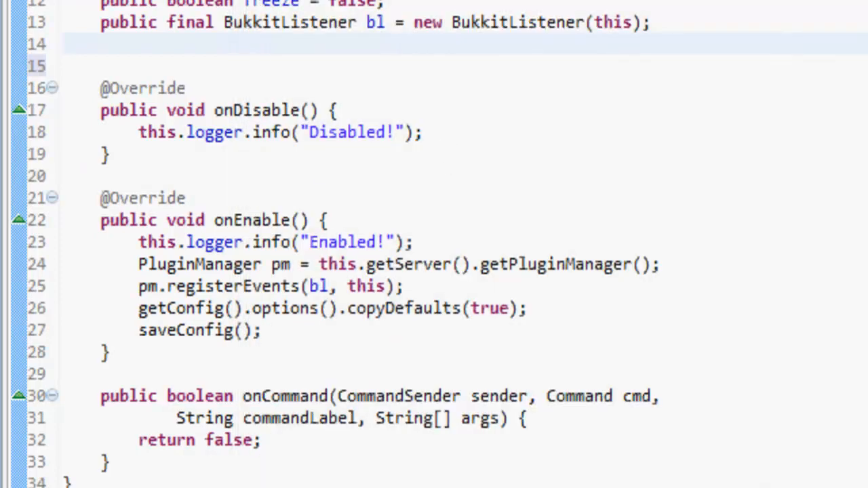
Declare a 'public static Bukkit plugin;' field in BukkitLogger.
left_click(454, 21)
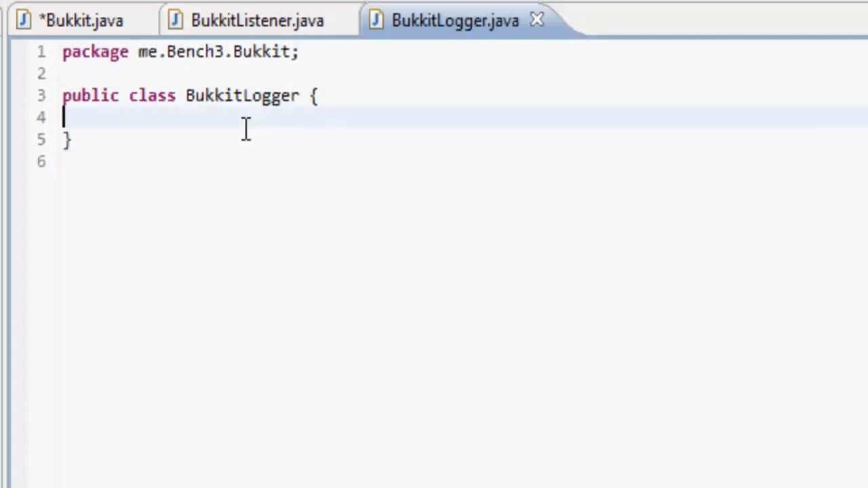
type("pu")
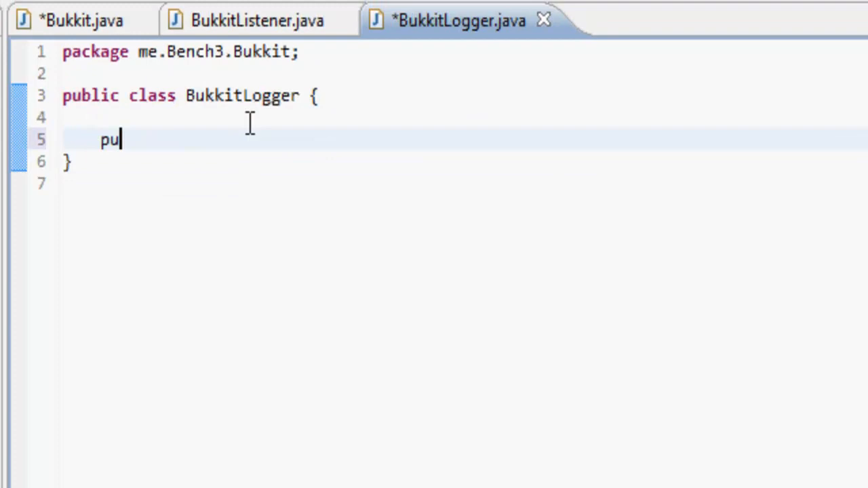
type("blic Bukkit pl")
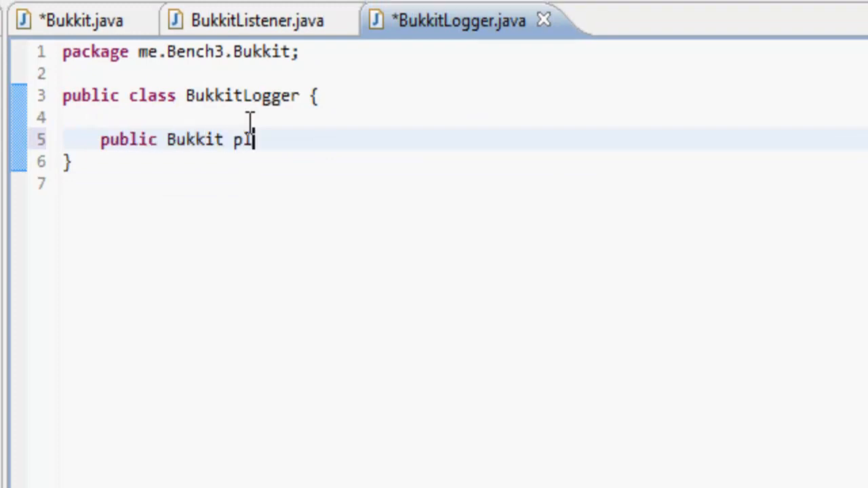
type("ugin;")
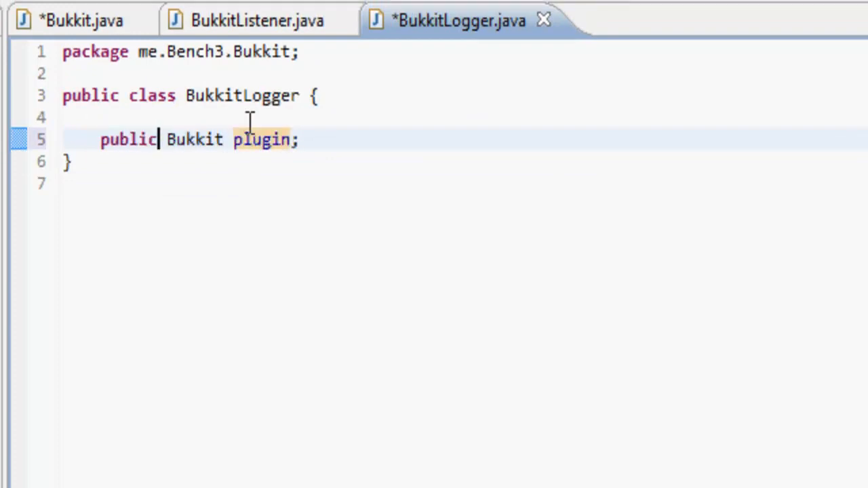
type("static")
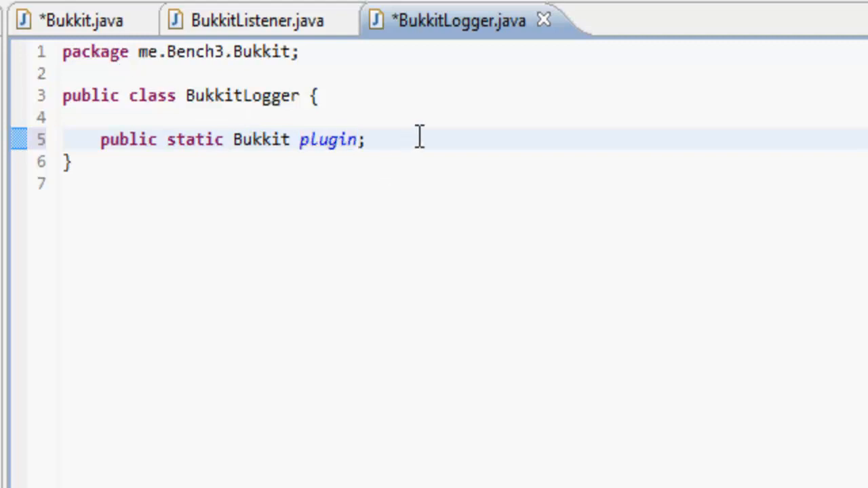
key("Return")
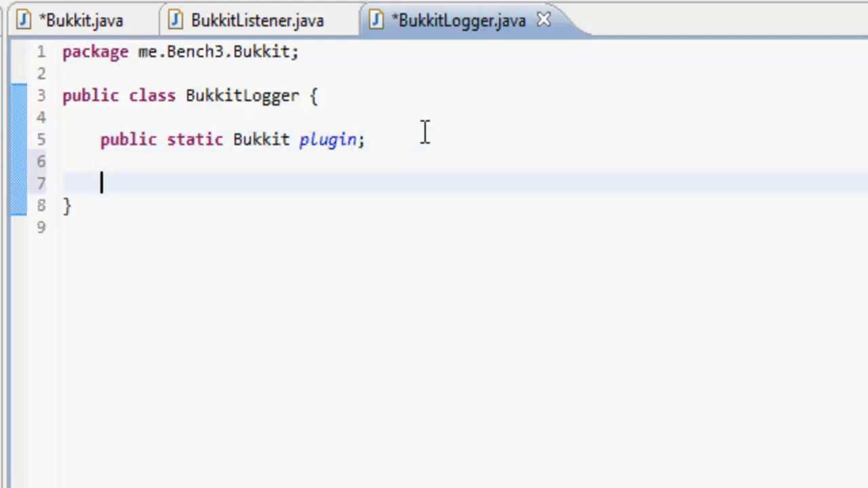
Add a constructor BukkitLogger(Bukkit instance) that assigns plugin = instance.
type("public Bukkit")
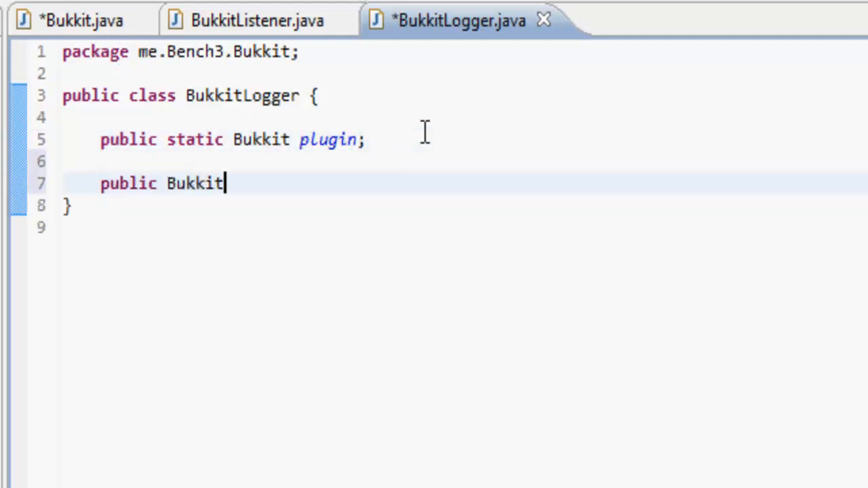
type("Logger(")
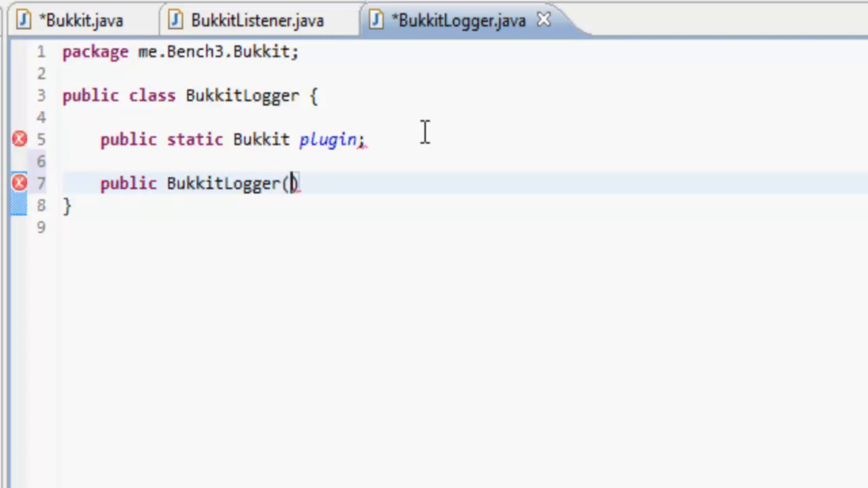
type("Bukkit ins")
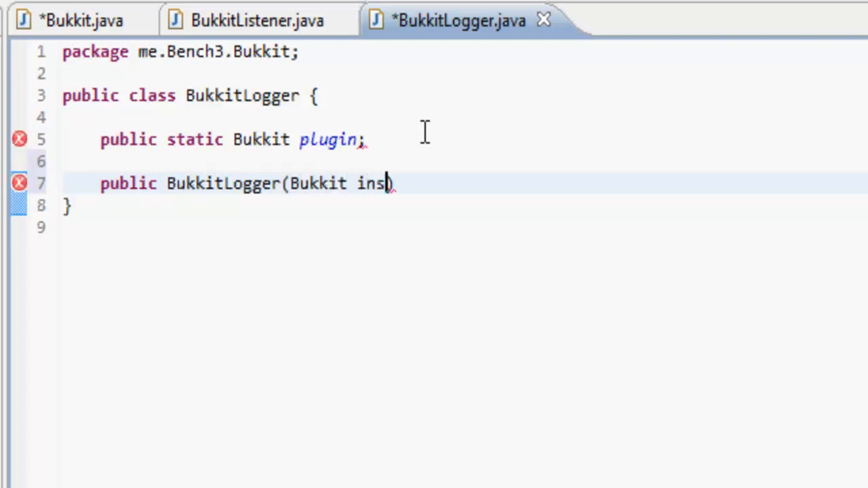
type("tance){")
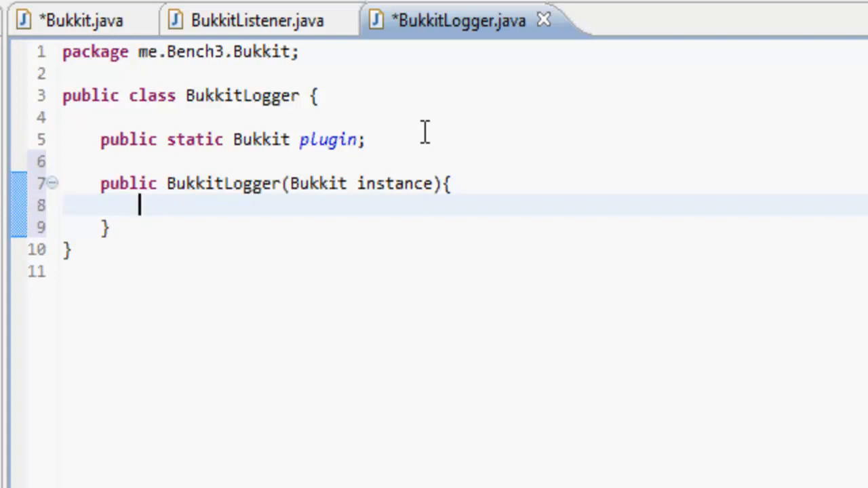
type("plugin = instance;")
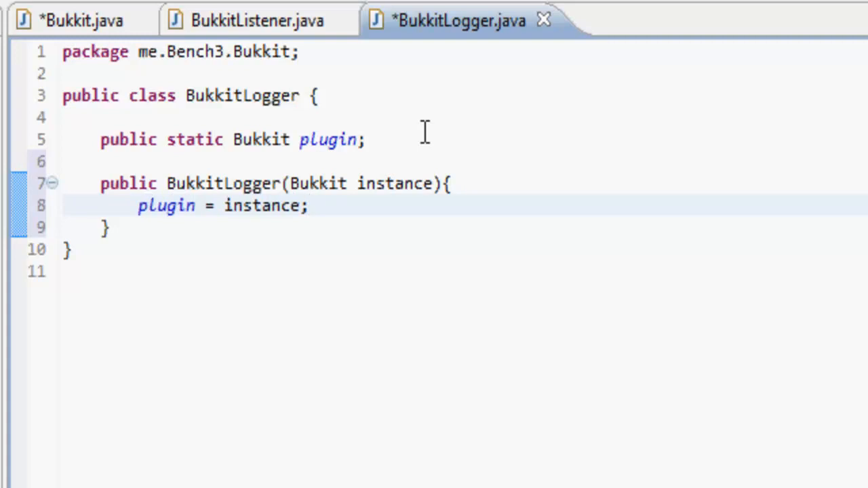
Declare 'public final BukkitLogger blo = new BukkitLogger(this);' in the main Bukkit class and save.
left_click(82, 20)
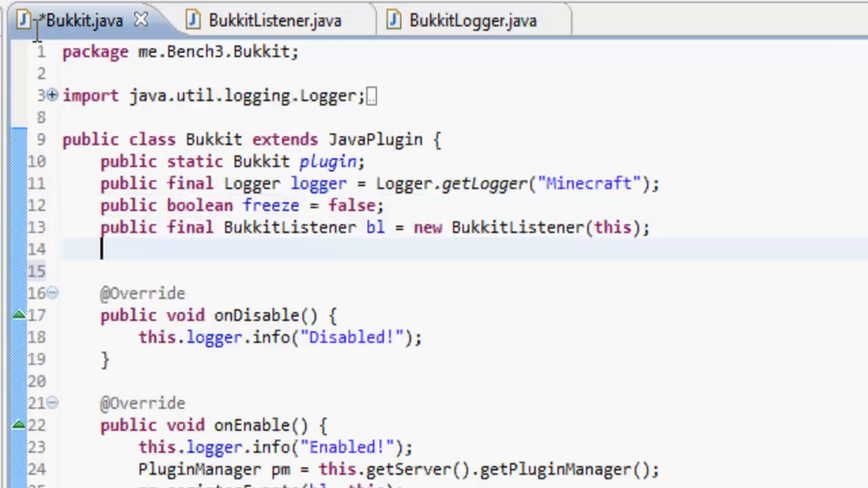
type("publ")
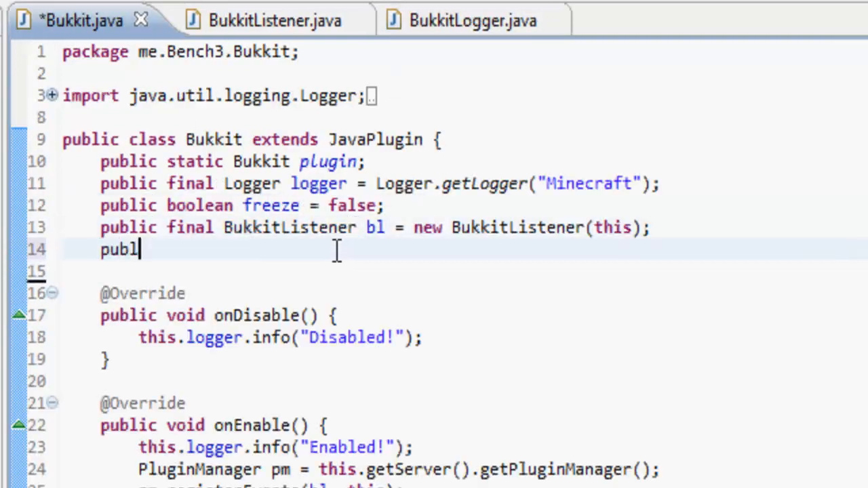
type("ic final Buk")
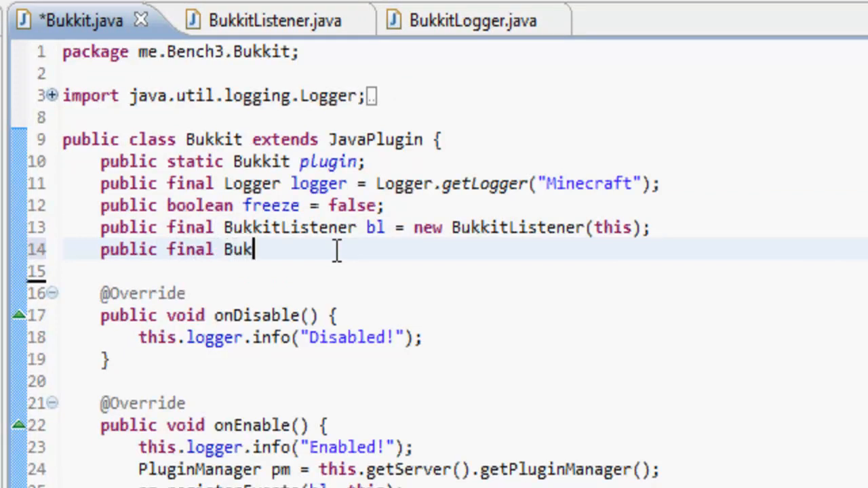
type("kitLogger")
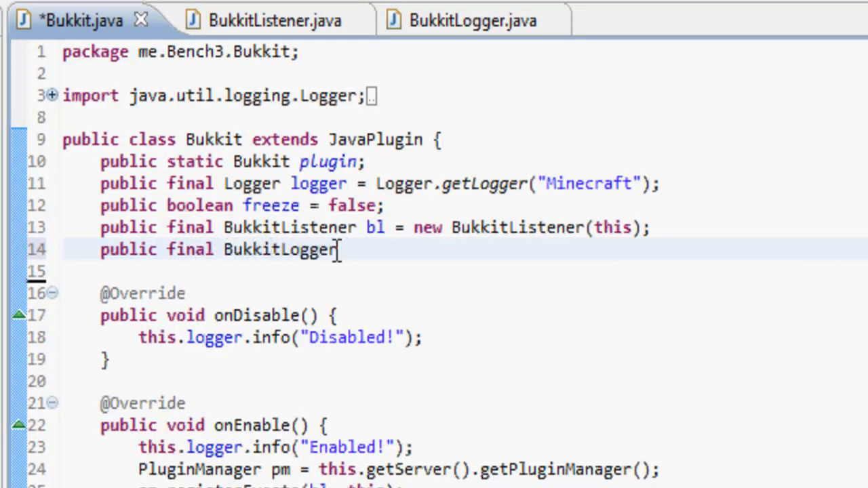
type("blo")
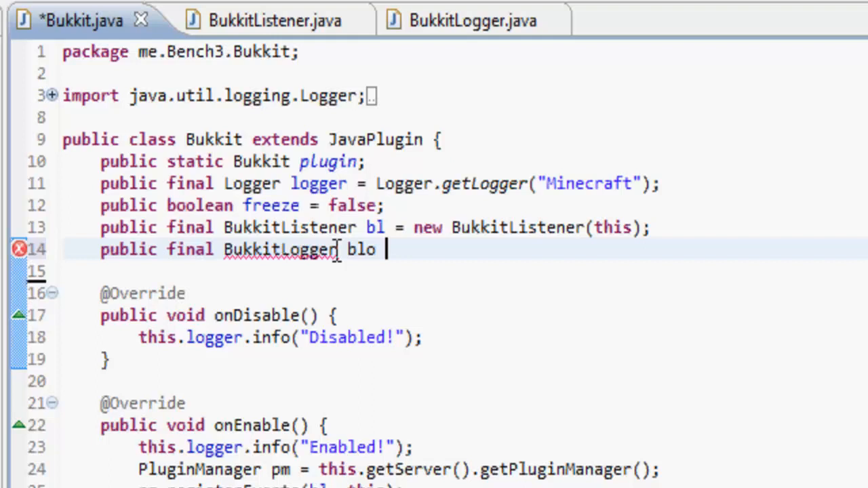
type("= new")
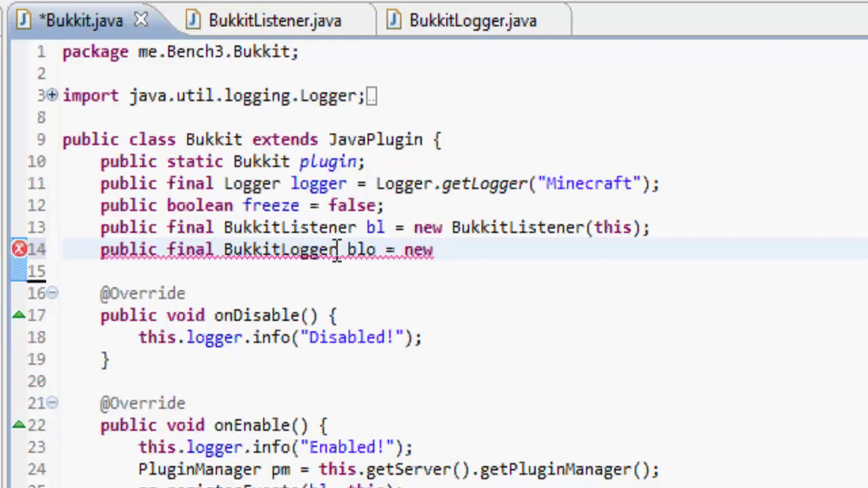
type("BukkitLogge")
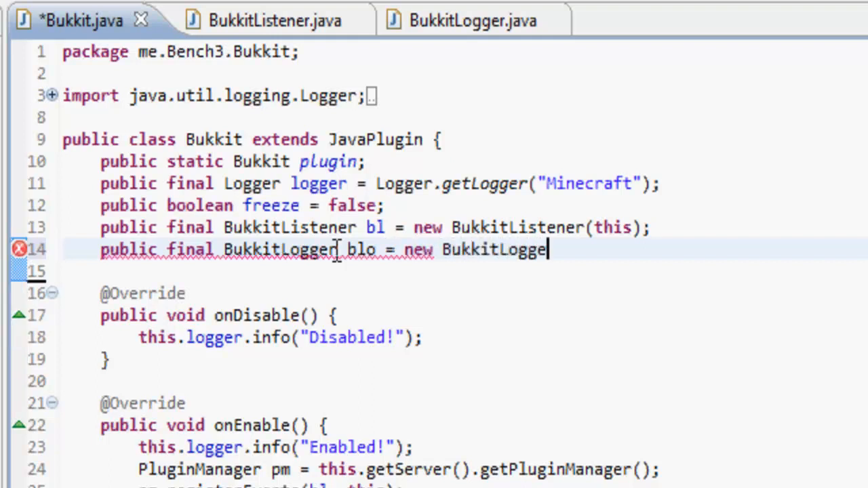
type("r(this)")
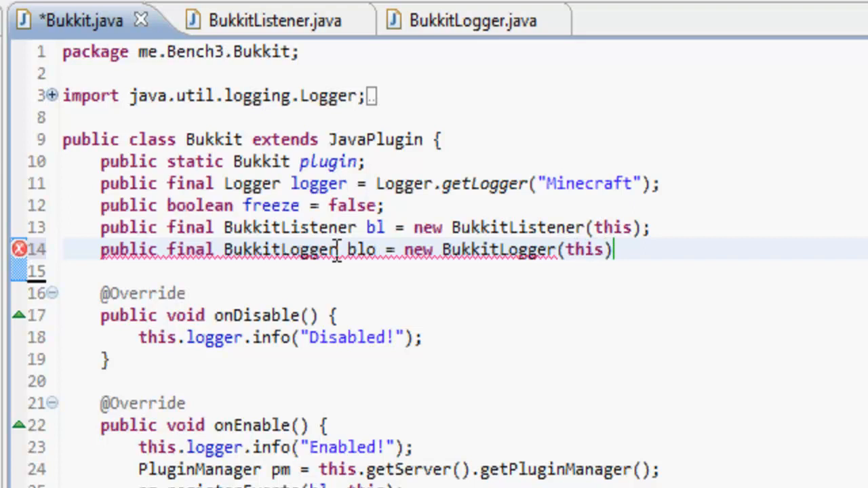
type(";")
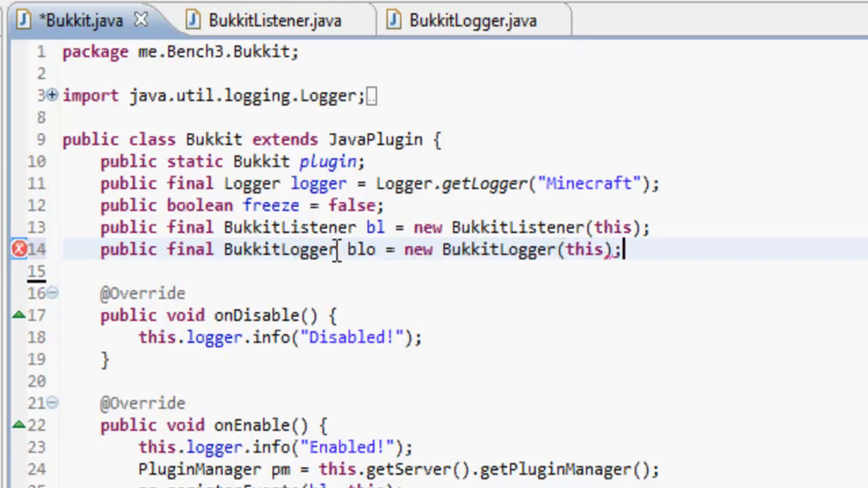
key("ctrl+s")
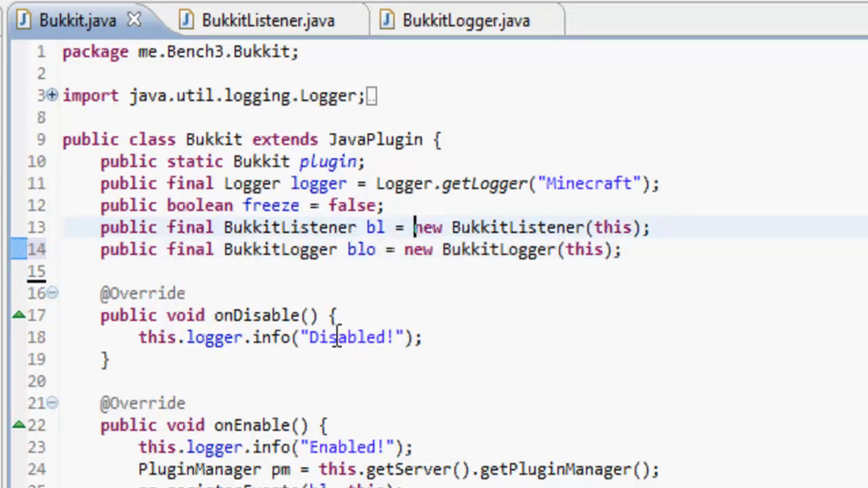
Write a public void enabled(boolean enabled) method in BukkitLogger and save.
left_click(447, 20)
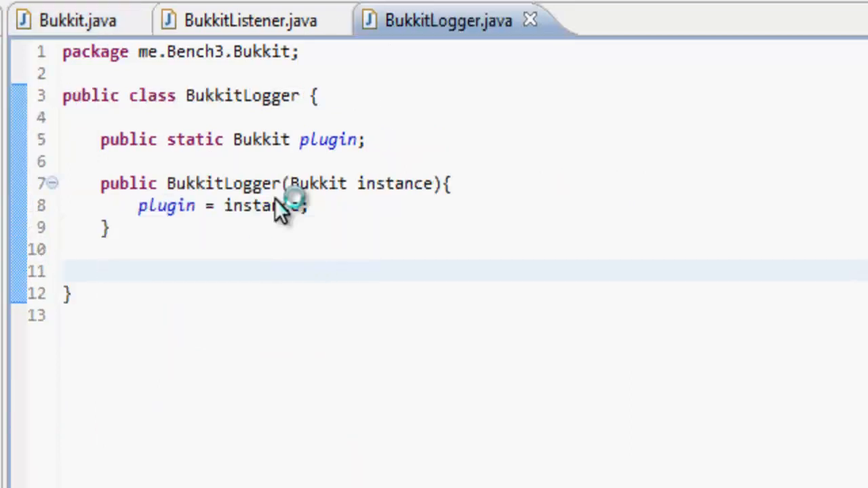
type("public voi")
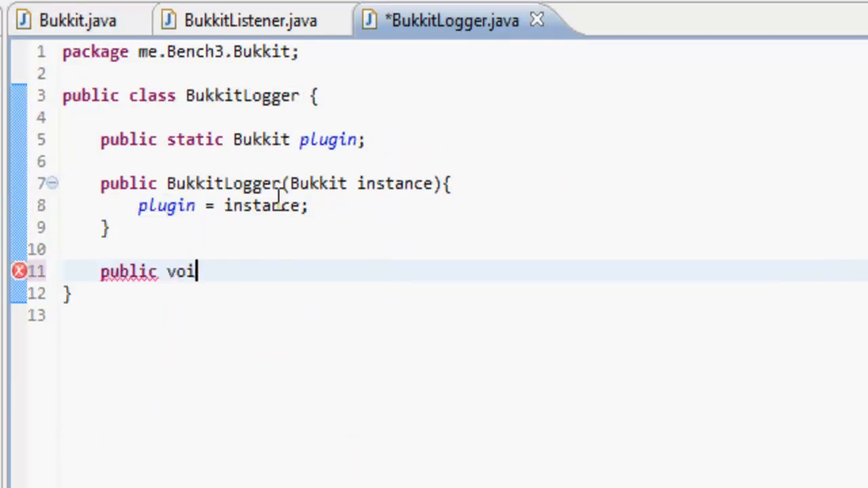
type("d e")
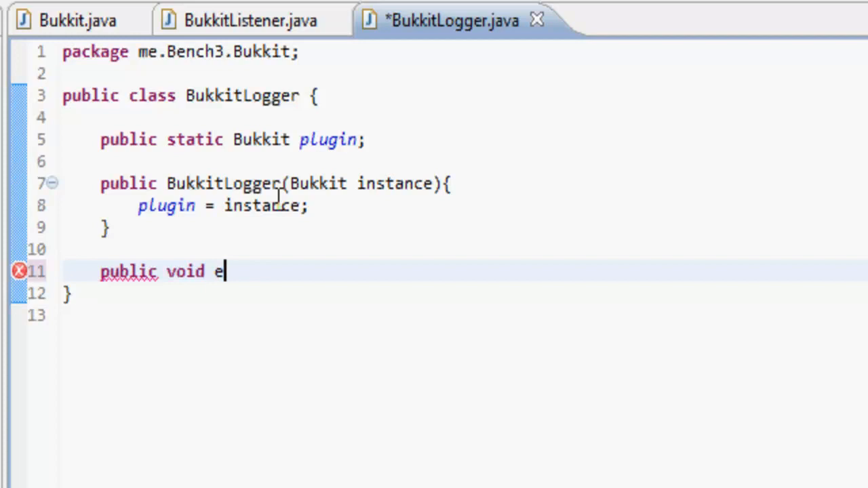
type("nabled(){")
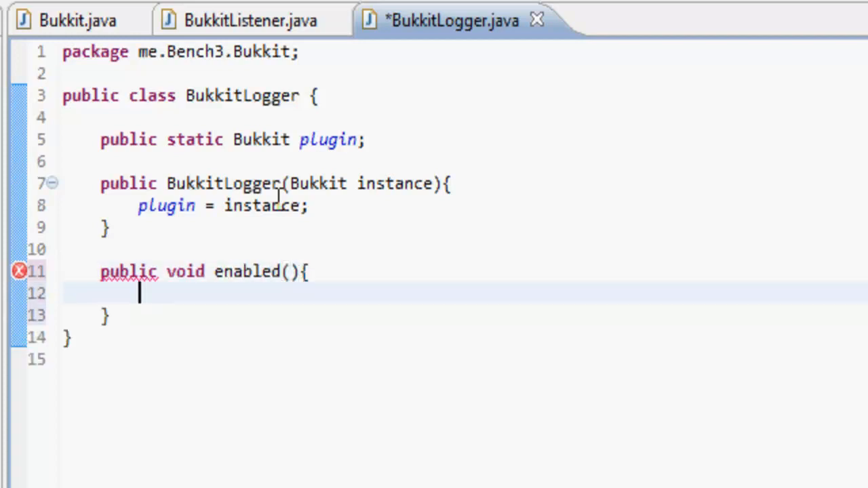
key("ctrl+s")
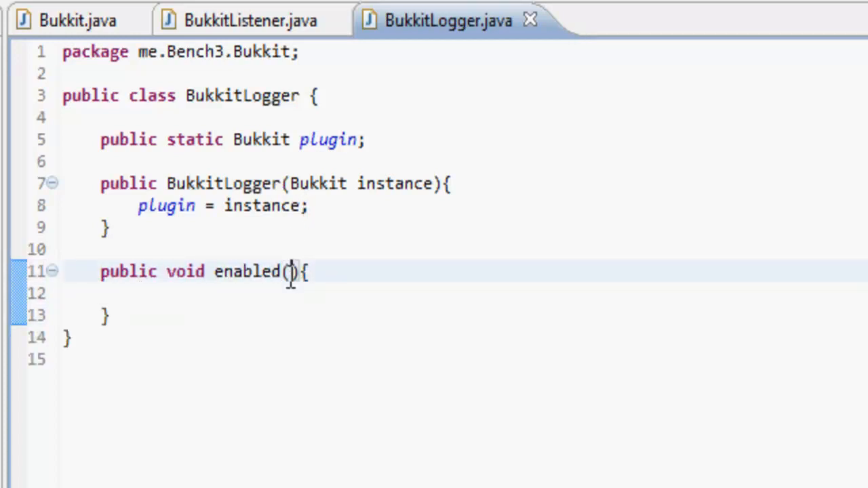
type("boolean enabled")
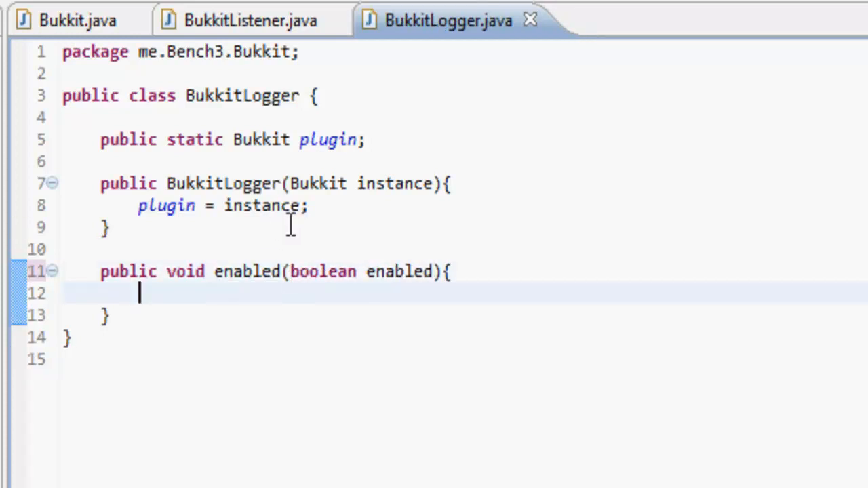
Add an empty if(enabled){ block inside the enabled method.
type("if(enabled)")
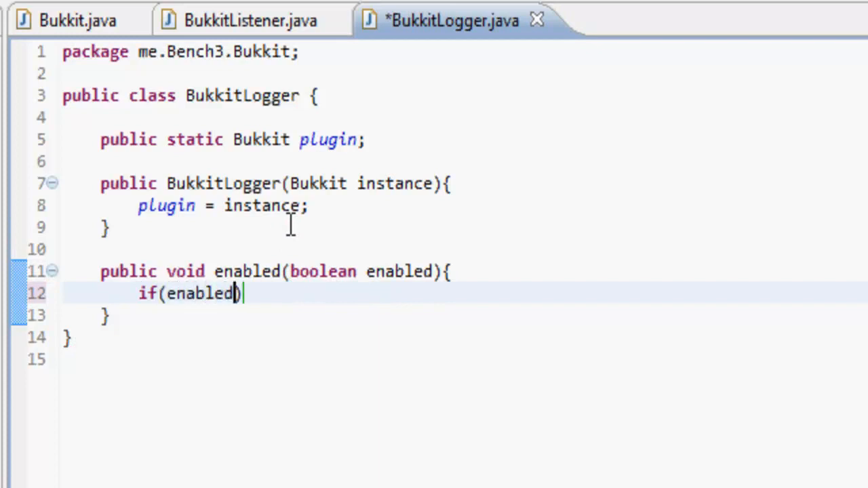
type("{")
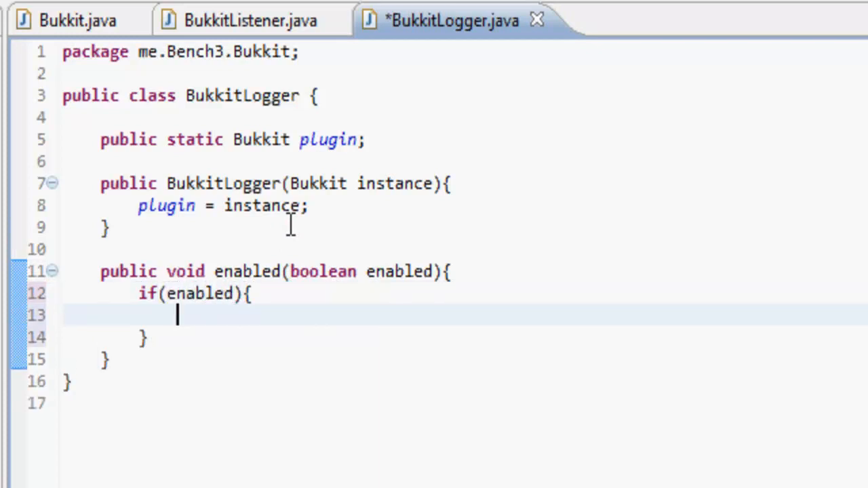
mouse_move(354, 193)
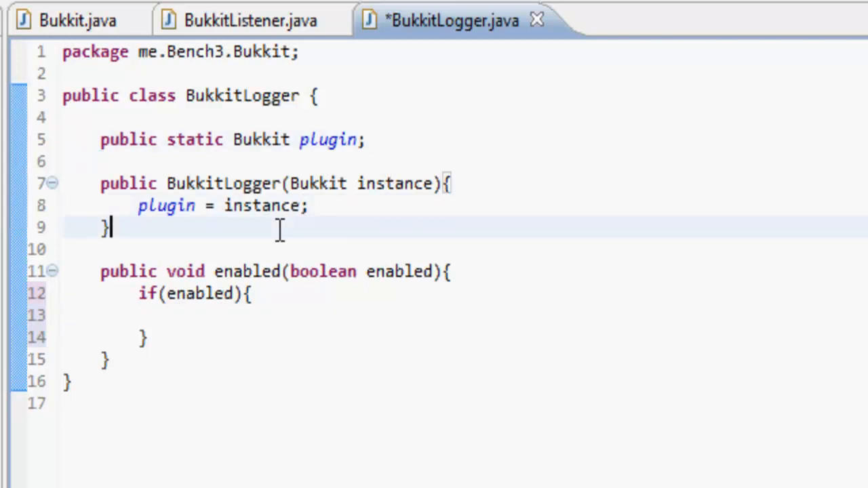
Declare 'public final Logger logger = this.plugin.getLogger("Minecraft")' in BukkitLogger.
type("pu")
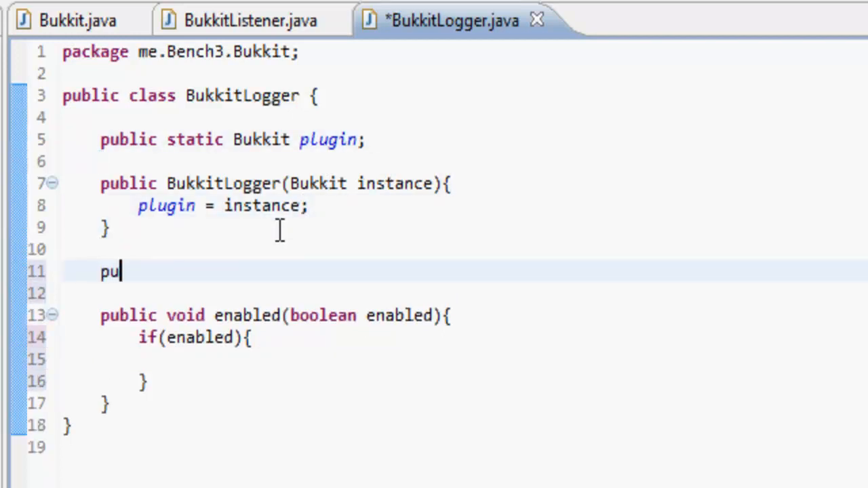
type("blic final")
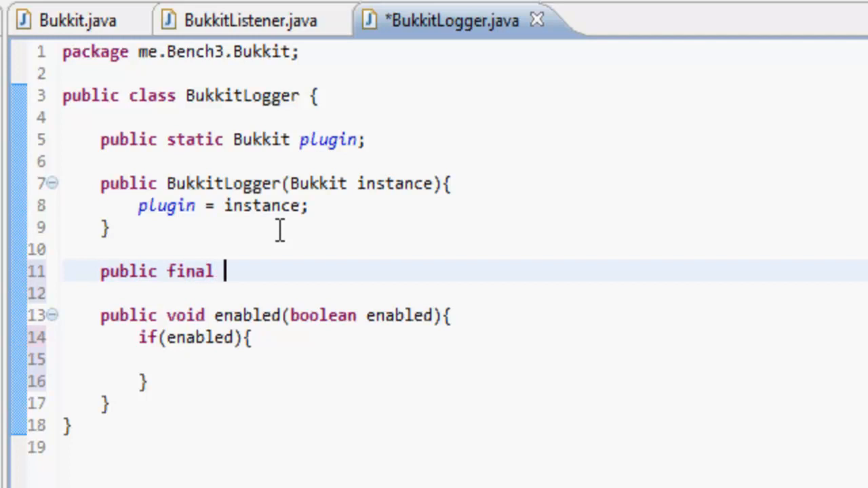
type("Logger")
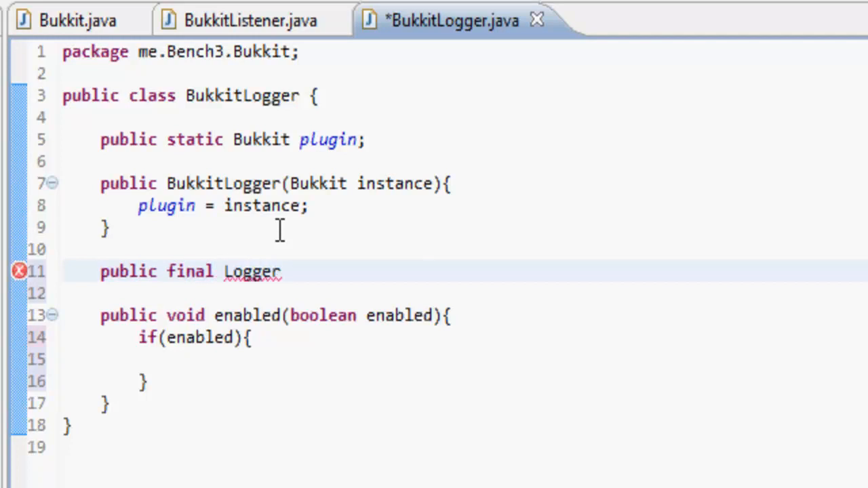
type("logger")
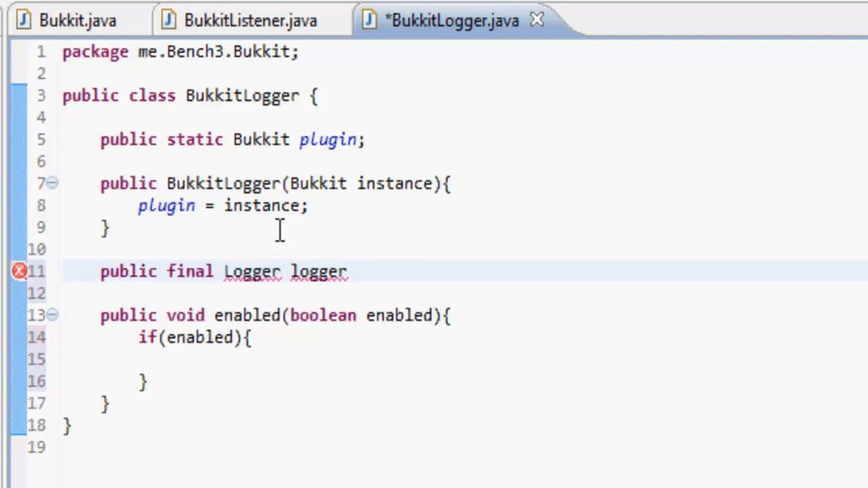
type("= this.g")
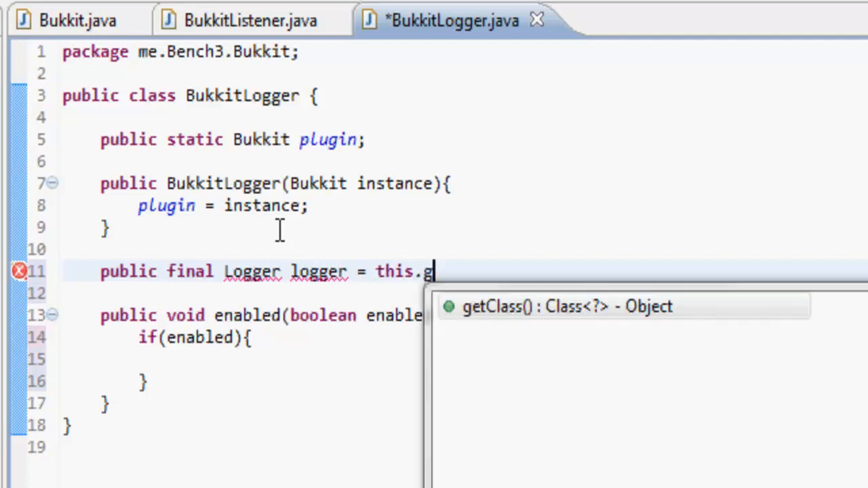
type("plugi")
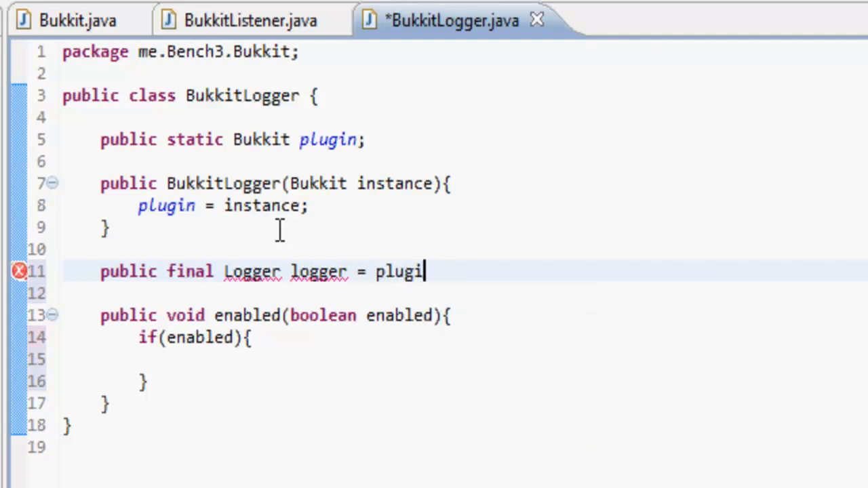
type("n.getLogger()")
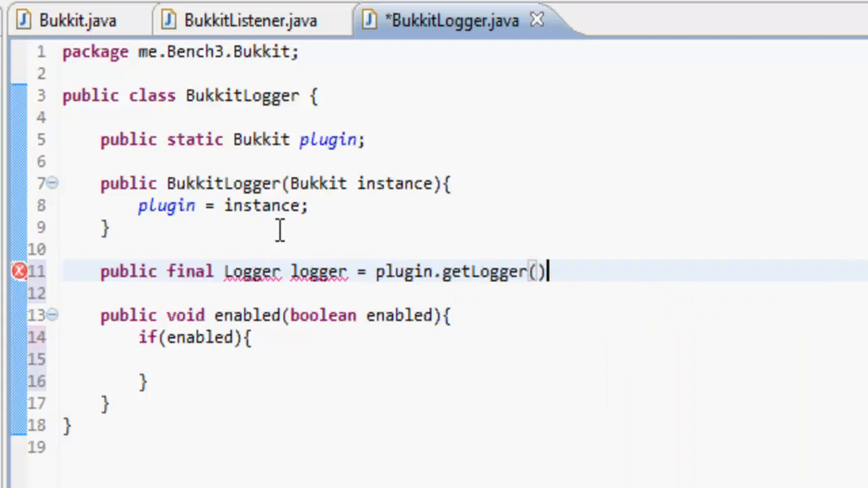
type("\"Mine\"")
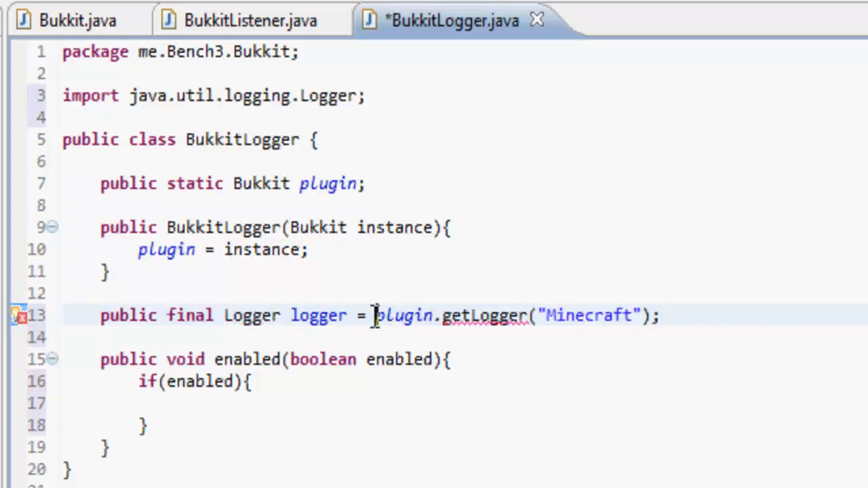
Rework the getLogger expression, import java.util.logging.Logger and save the file.
type("this.")
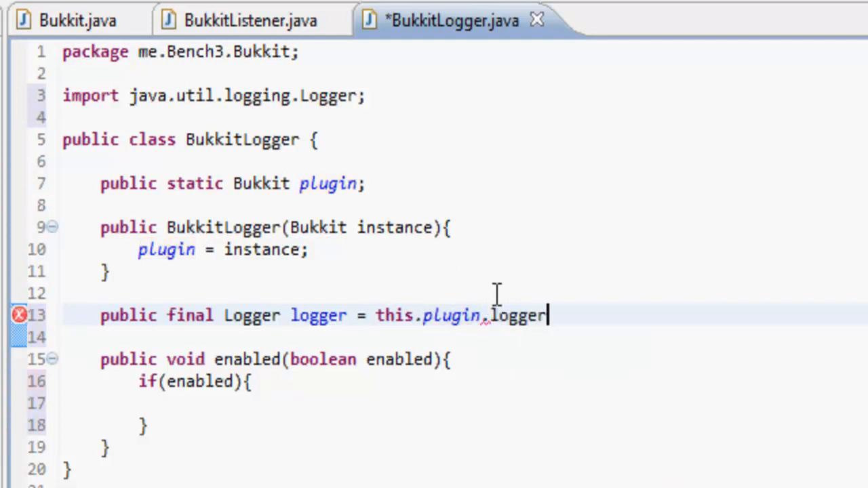
type(".getLogger(\"Minecraft\");")
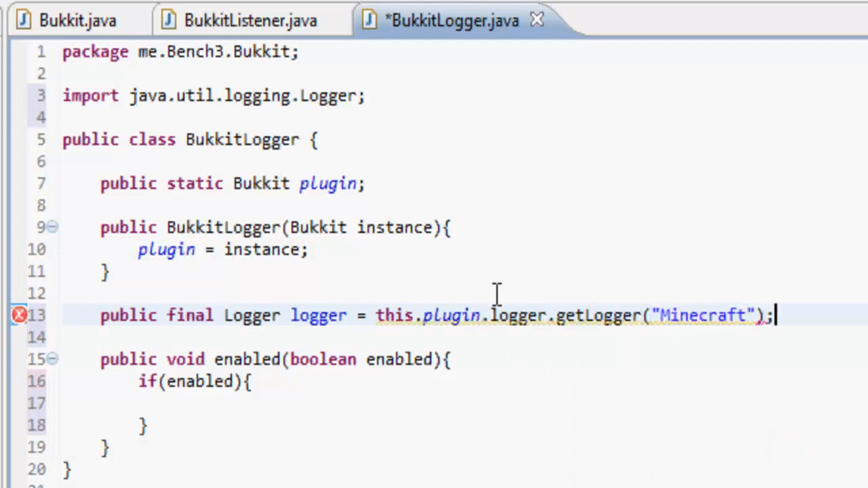
key("ctrl+s")
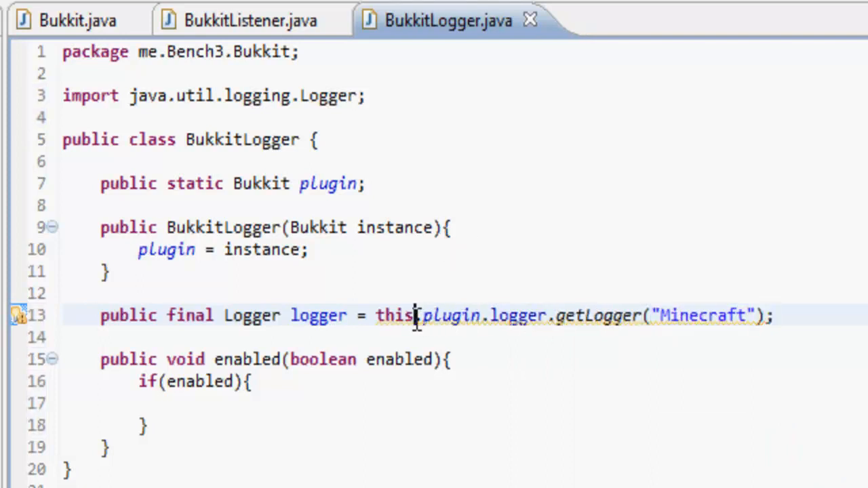
key("BackSpace")
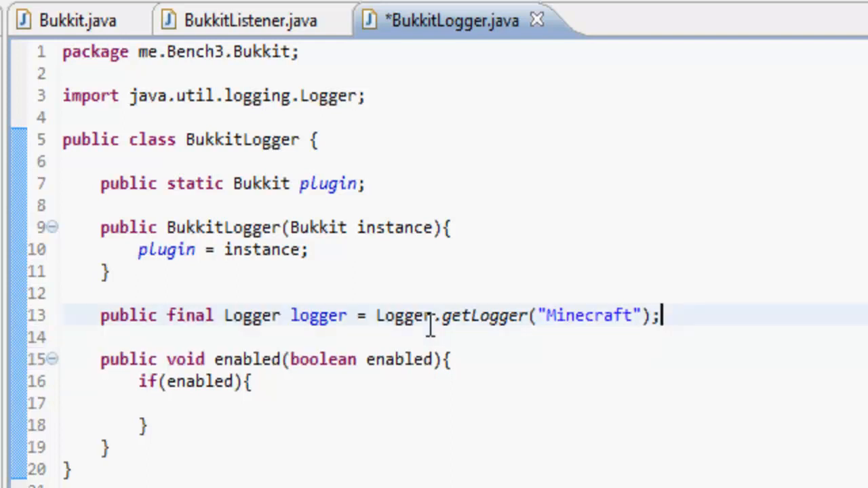
Write 'PluginDescriptionFile pdfFile = plugin.getDescription();' inside the if block and select the stray 'enabled'.
type("PluginDescrip")
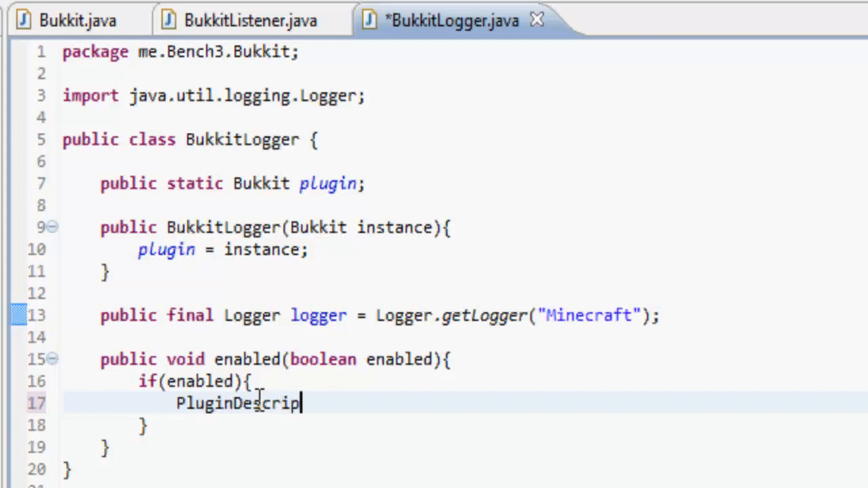
type("tionFile pdfFi")
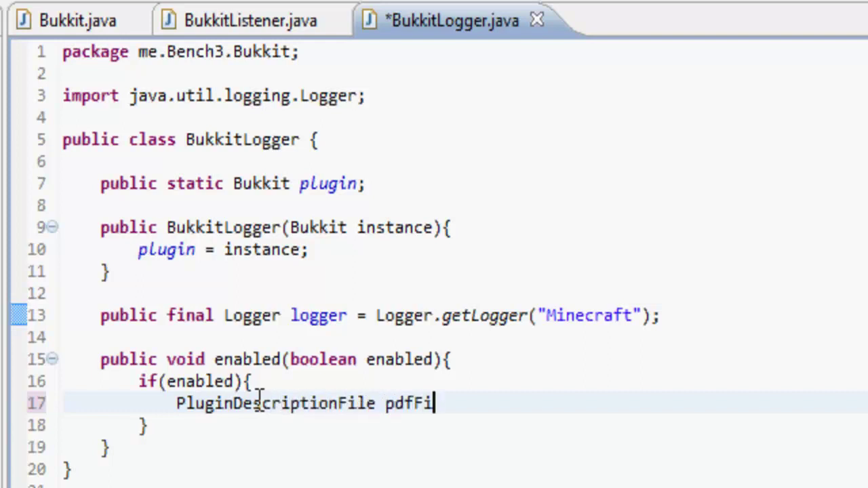
type("le = this.ge")
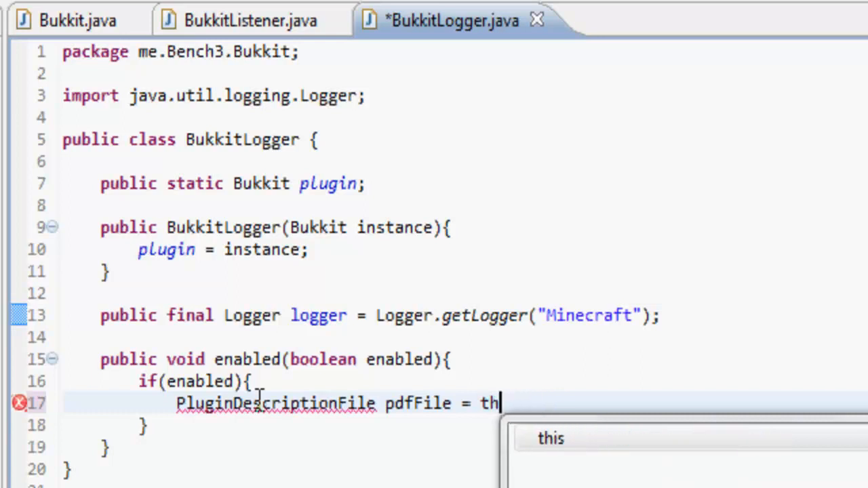
type("enabled plugin.")
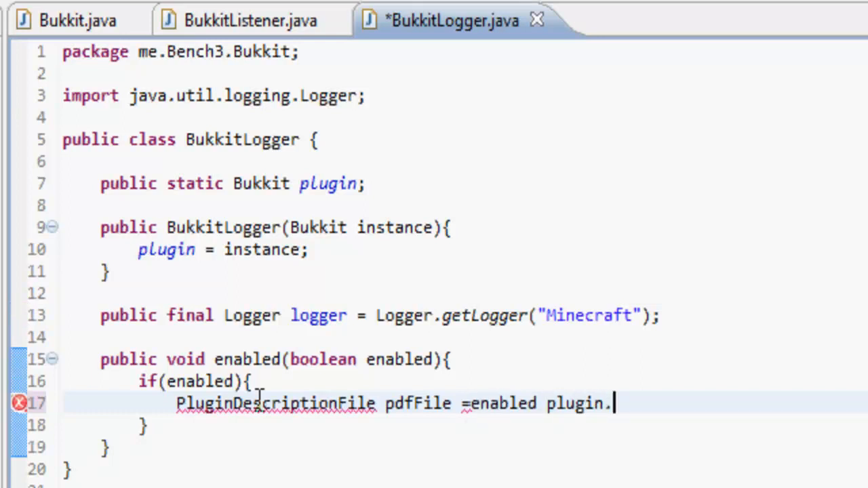
type("getDescription();")
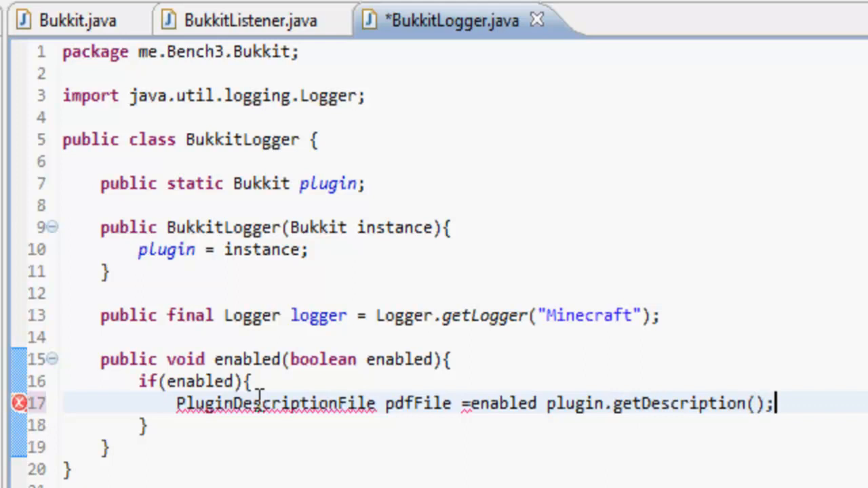
key("enter")
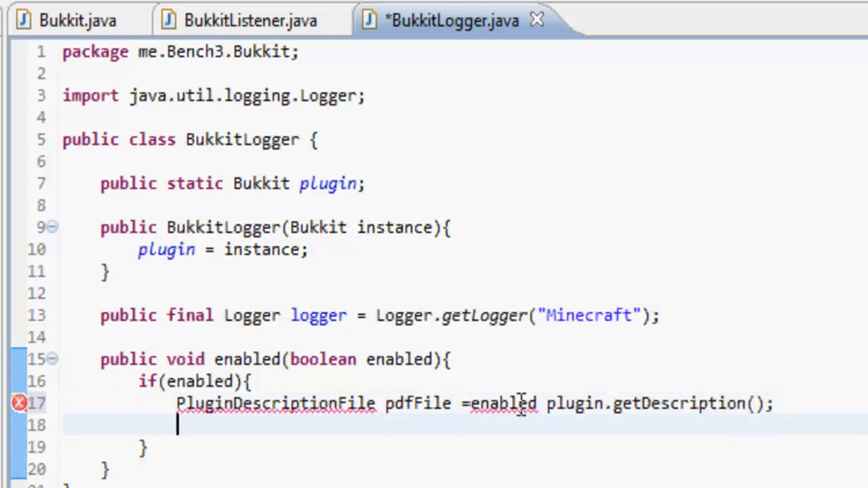
double_click(501, 404)
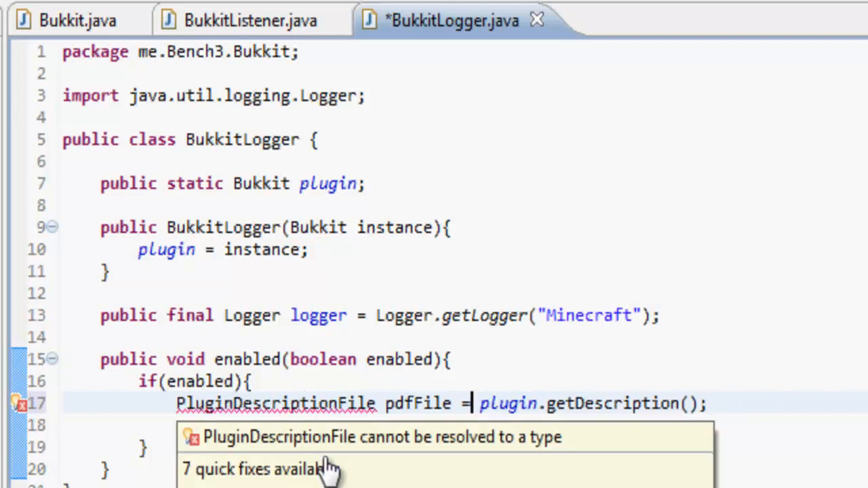
Import PluginDescriptionFile and begin a this.logger.info line using pdfFile.getVersion().
left_click(328, 469)
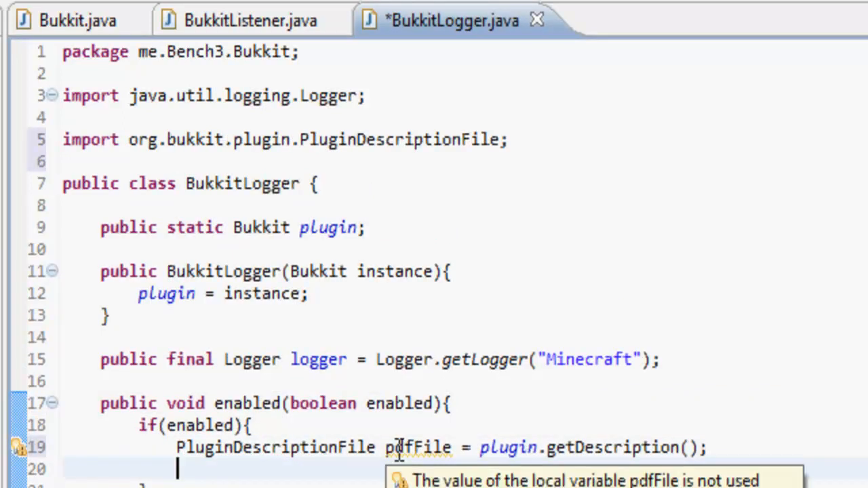
type("pdfFile.")
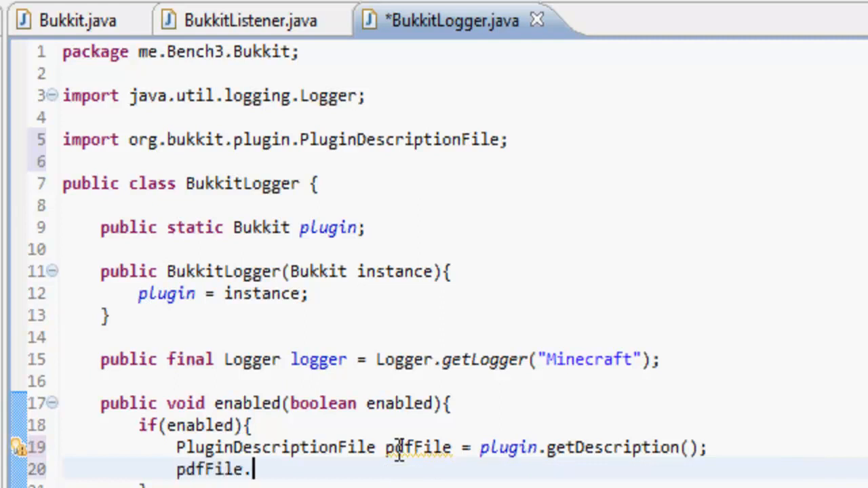
type("getVersio")
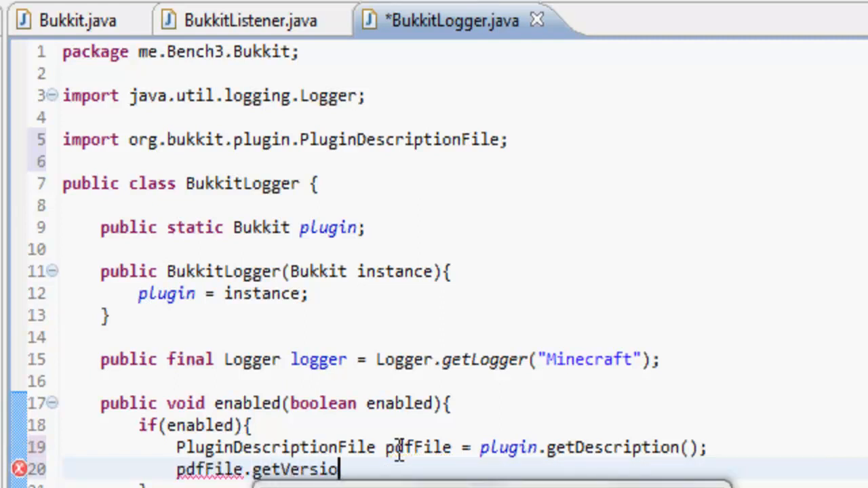
type("n() +")
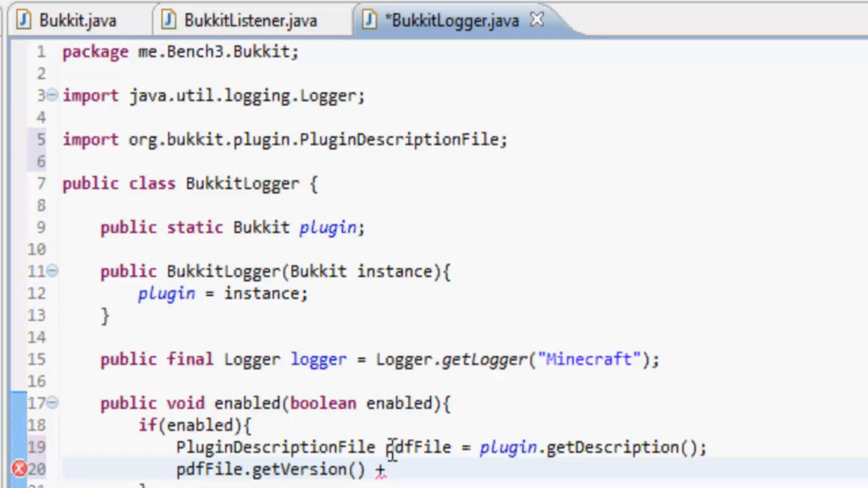
type("this.")
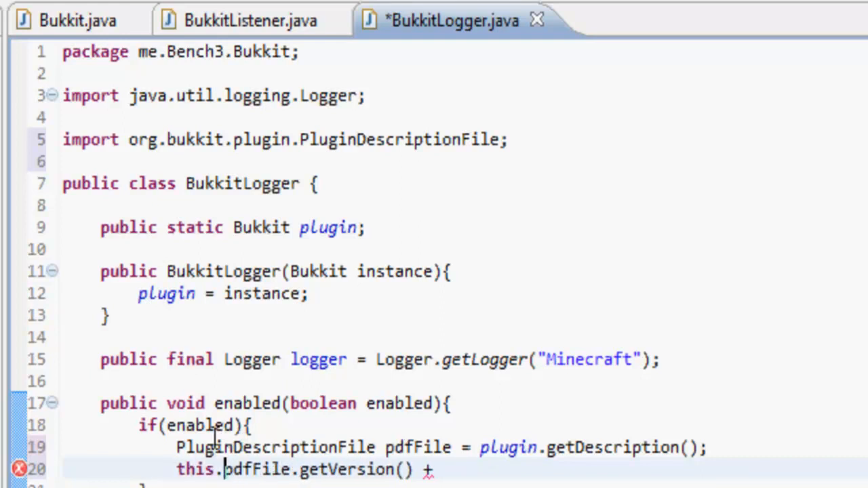
type("logger.info(")
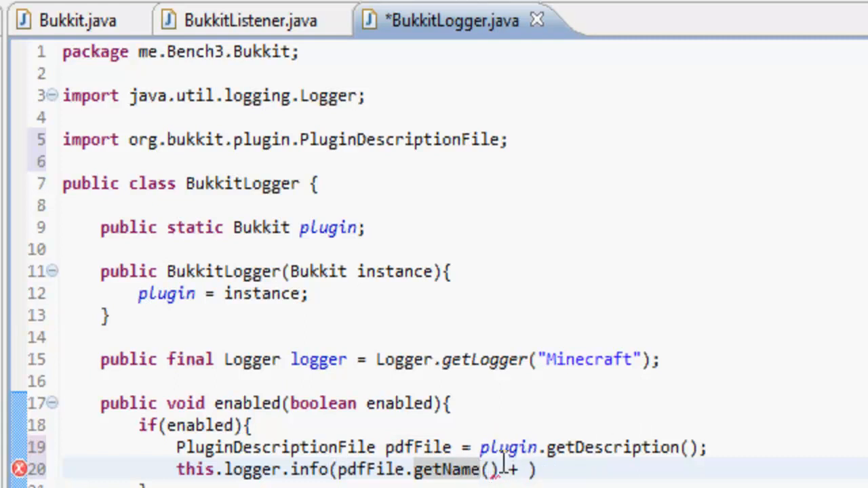
Complete the log message with ' Version ' + pdfFile.getVersion() + ' has Been Enabled!');.
type("\" \"")
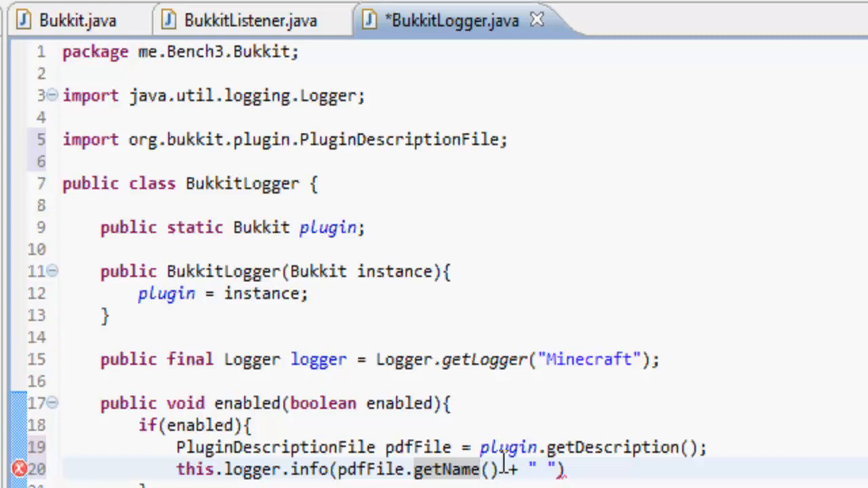
type("Version")
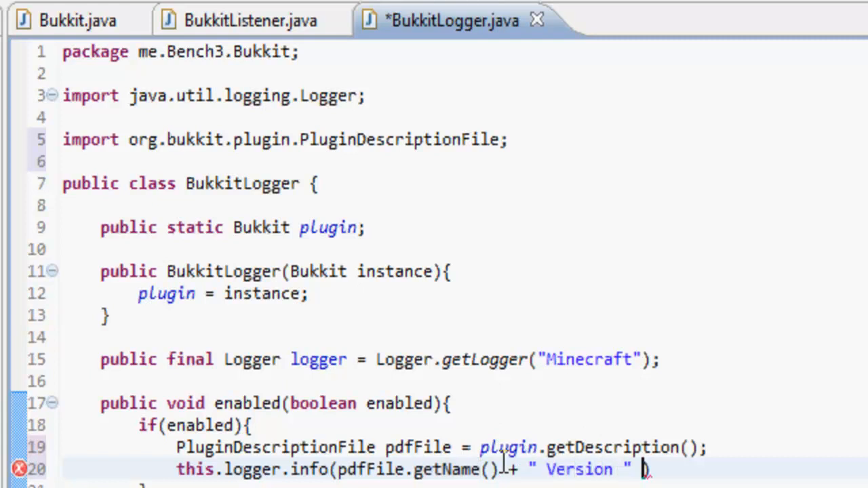
type("+ pdfFile.")
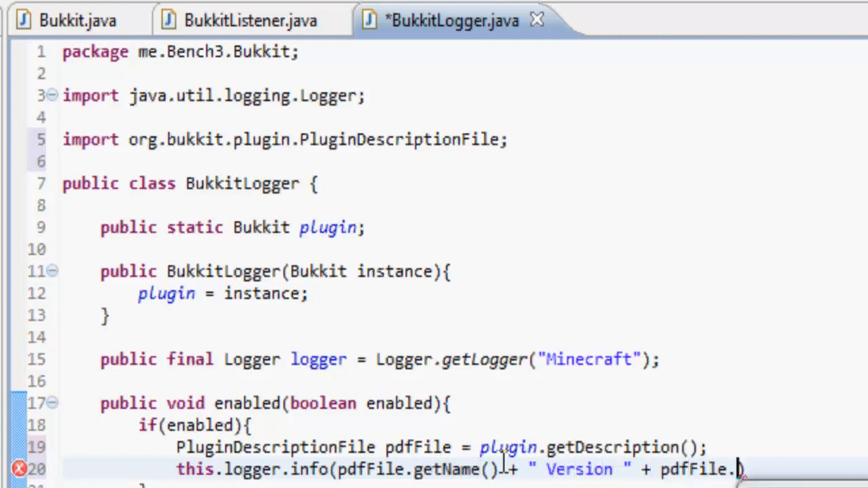
type("getVersion()")
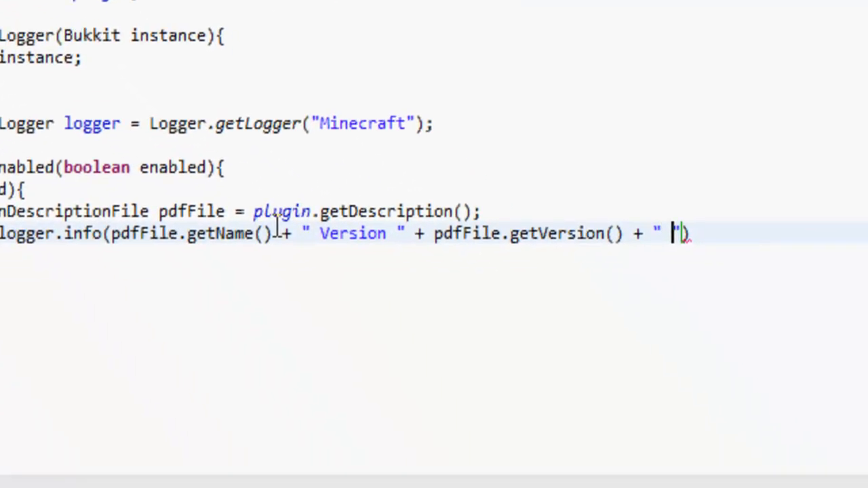
type("has Been Ena")
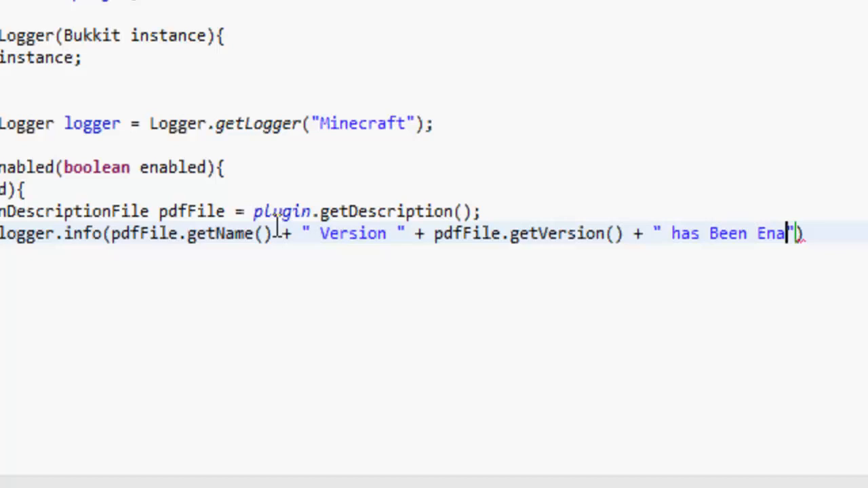
type("bled!\");")
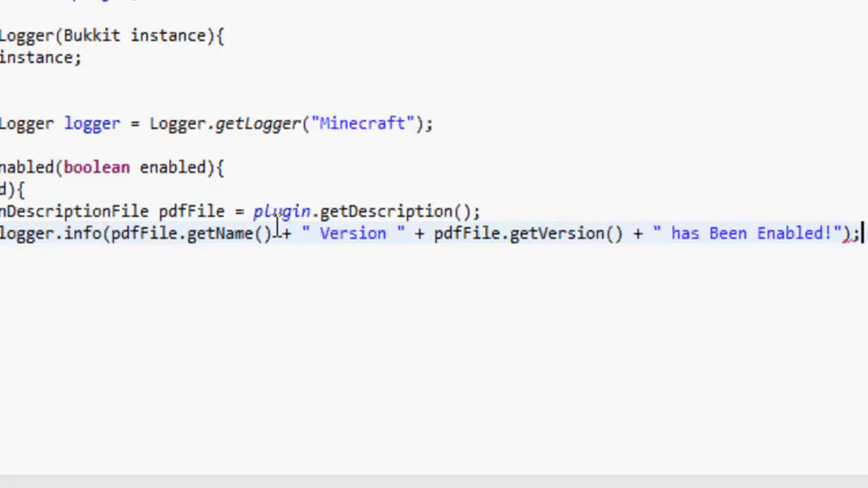
mouse_move(671, 234)
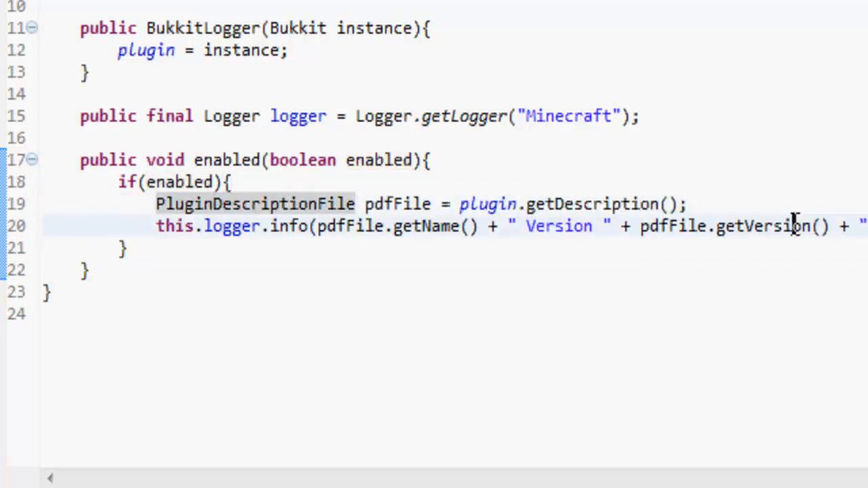
Add an 'else {' branch after the if block holding the repeated pdfFile and logger lines.
left_click(125, 247)
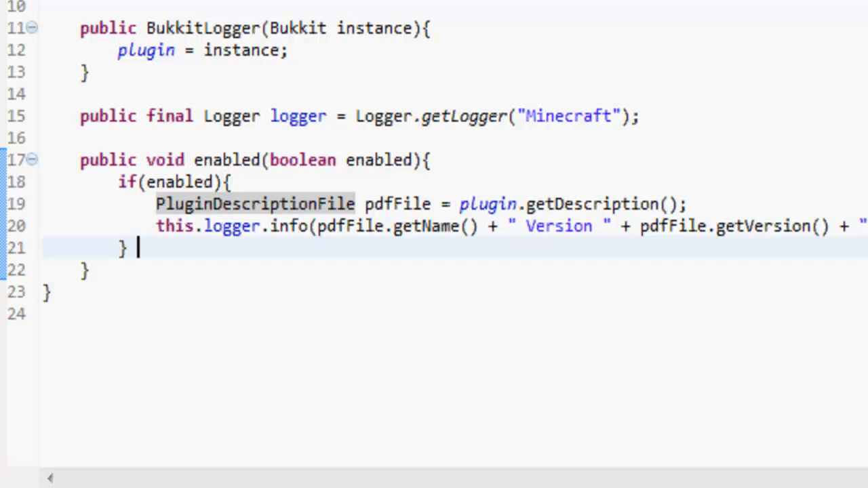
type("else {")
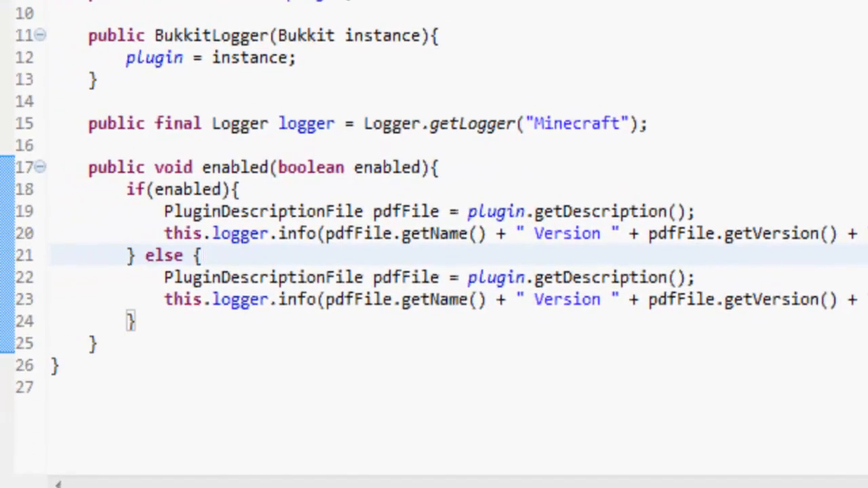
scroll("down", 3)
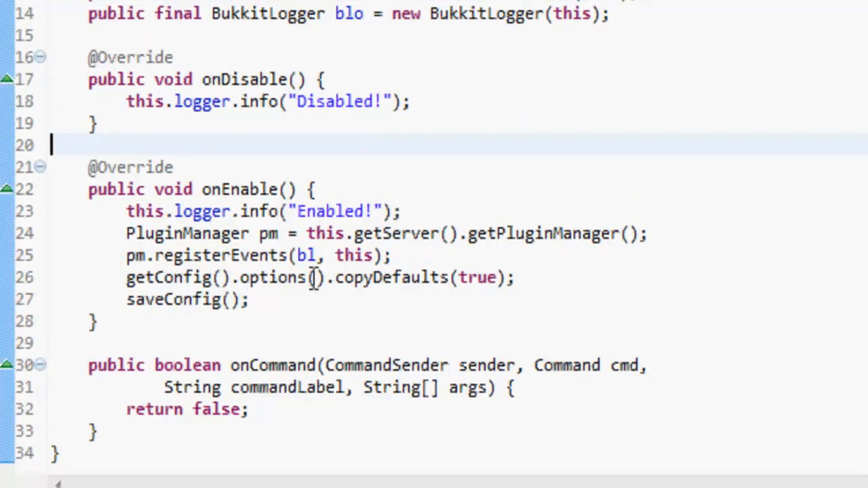
mouse_move(406, 233)
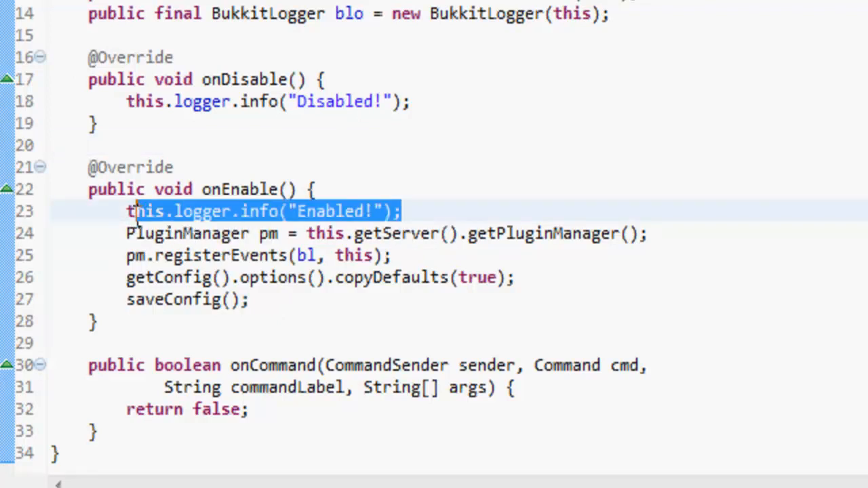
Replace onEnable's log with blo.enabled(true) and start blo.enabled(false) in onDisable.
key("Delete")
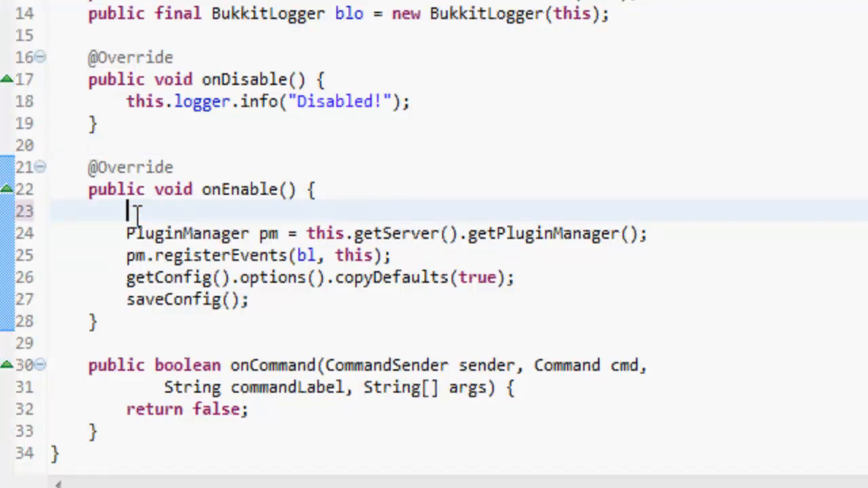
type("blo.enabled(true);")
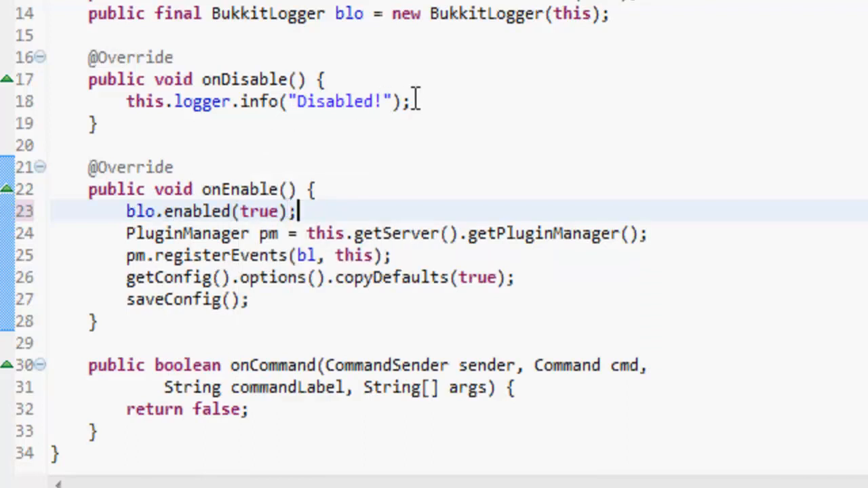
type("blo")
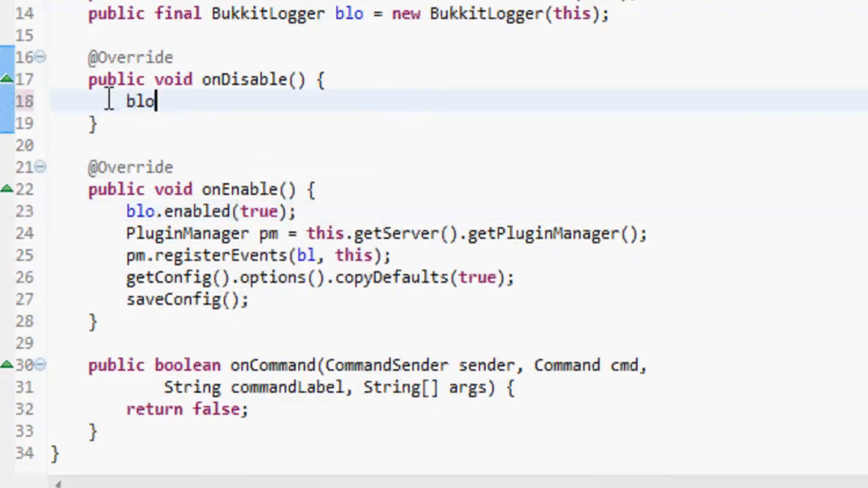
type(".enabled(fa")
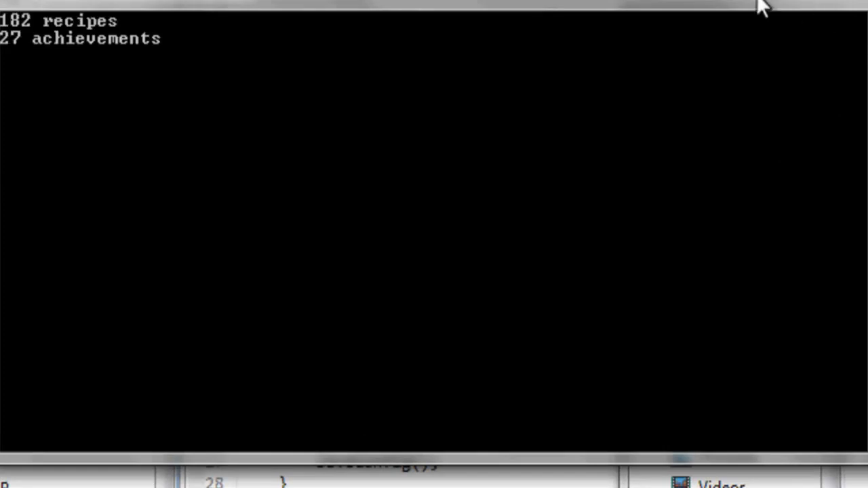
mouse_move(716, 5)
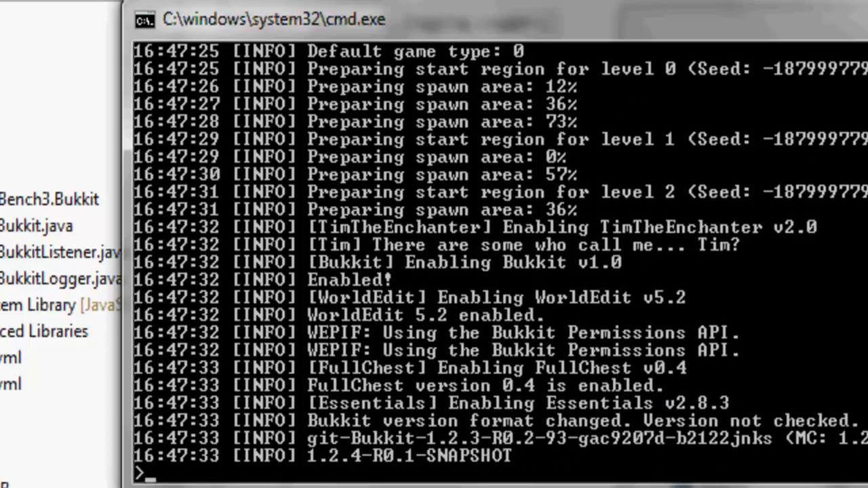
Scroll through the server startup log to find the Bukkit v1.0 'Enabled!' message.
scroll("down", 3)
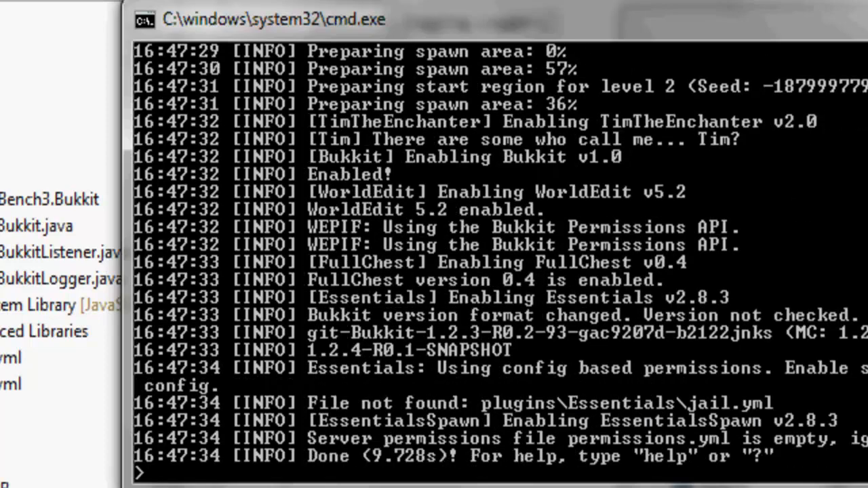
scroll("down", 3)
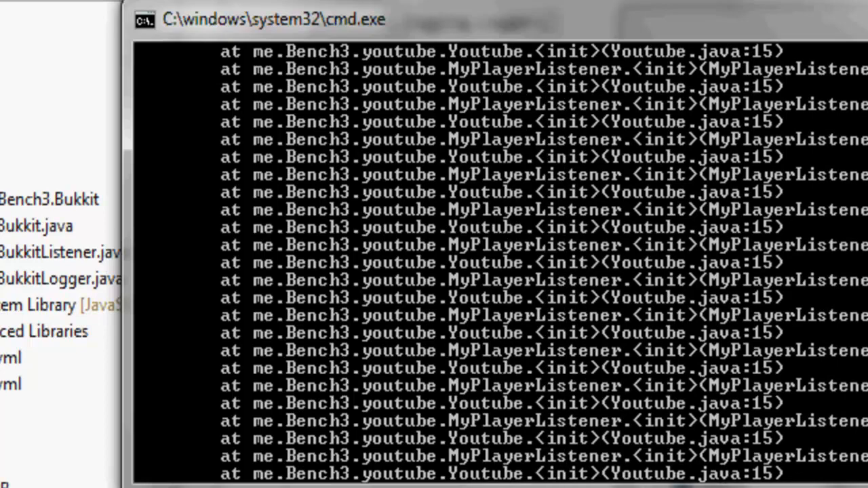
scroll("down", 3)
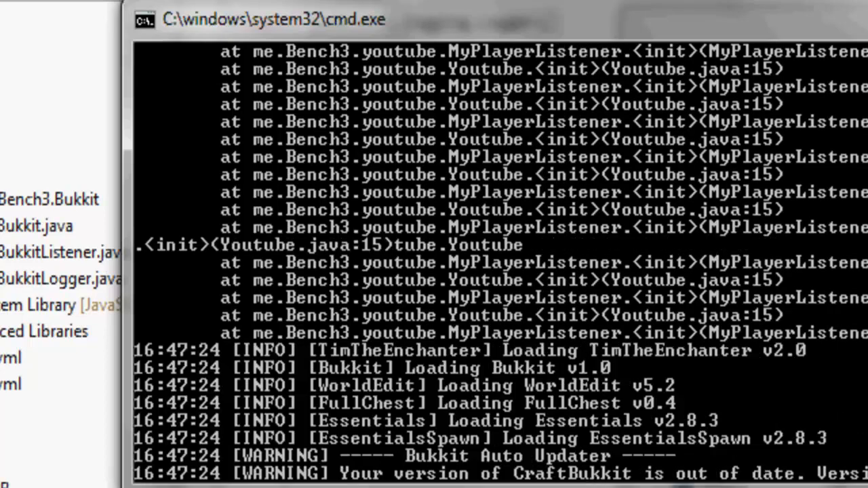
scroll("down", 3)
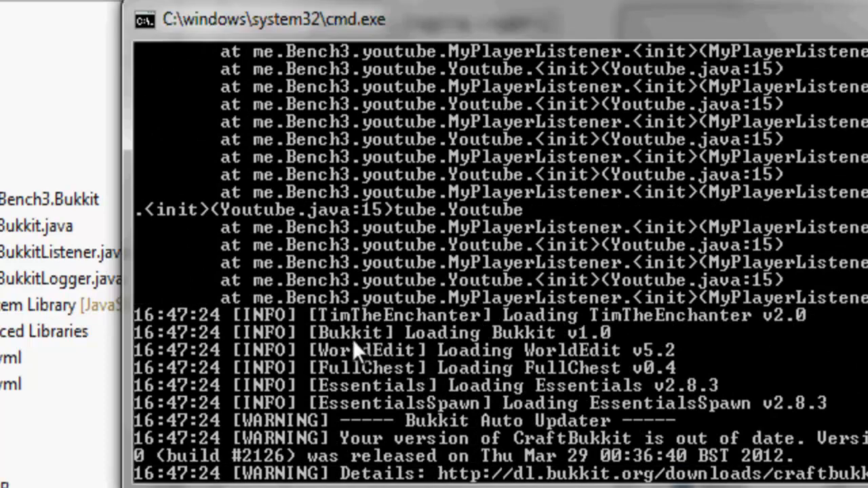
scroll("down", 3)
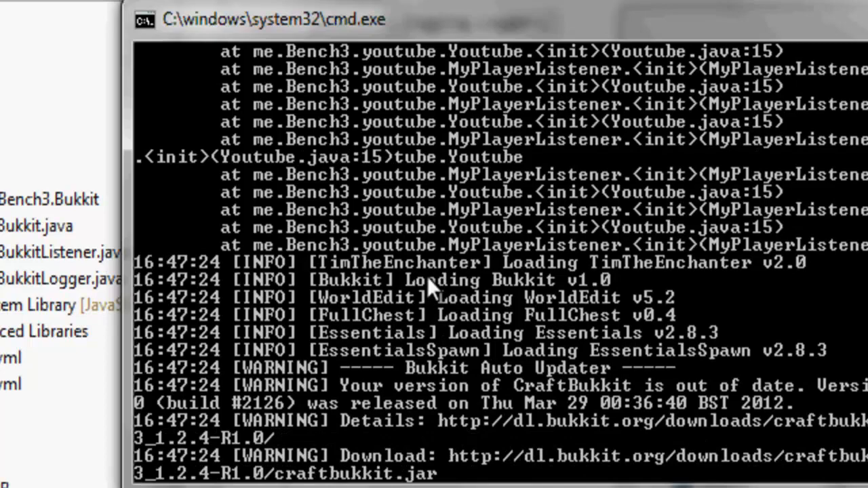
scroll("down", 3)
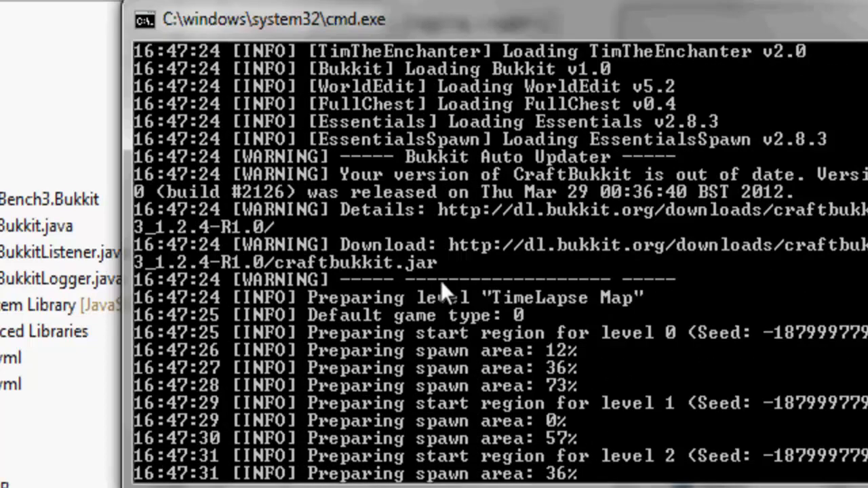
scroll("down", 3)
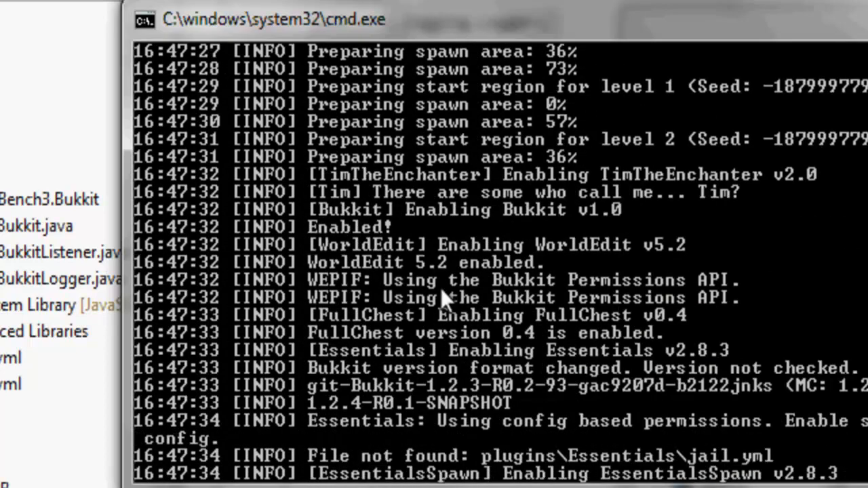
scroll("down", 3)
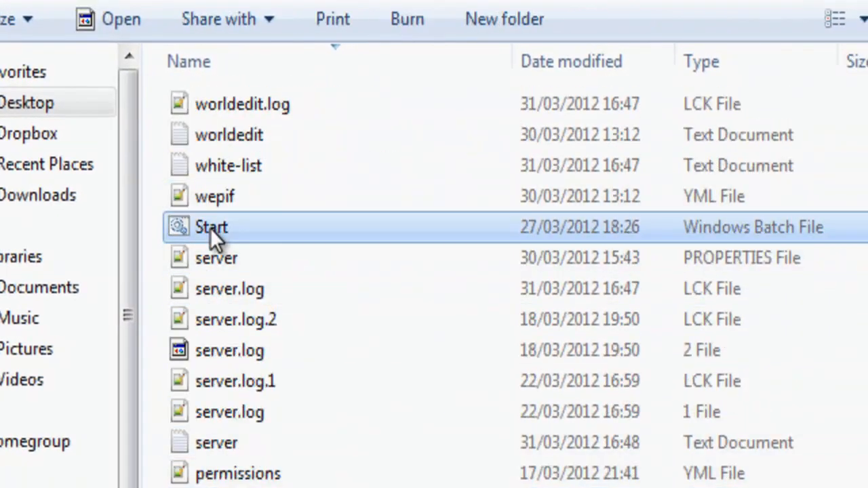
Launch the server's Start batch file from the server folder.
double_click(210, 227)
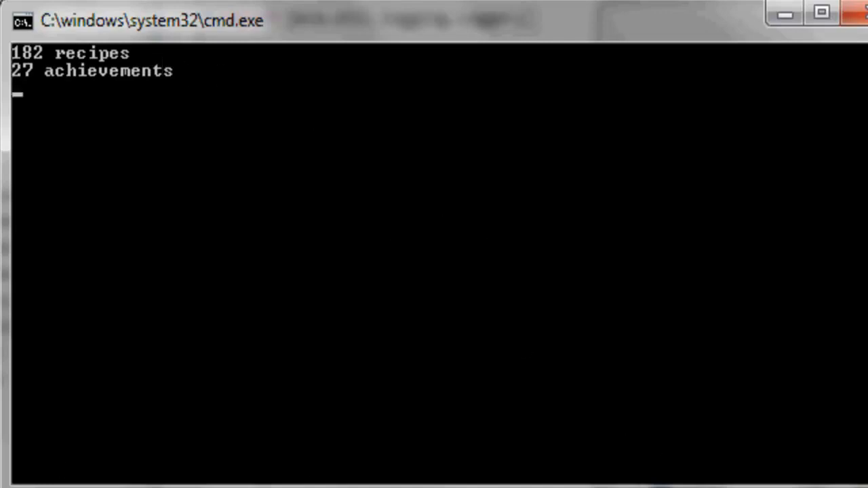
mouse_move(156, 200)
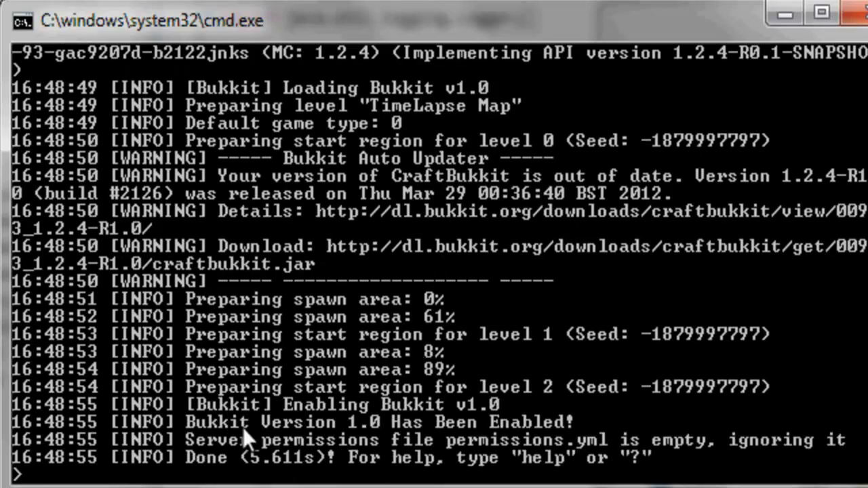
mouse_move(570, 444)
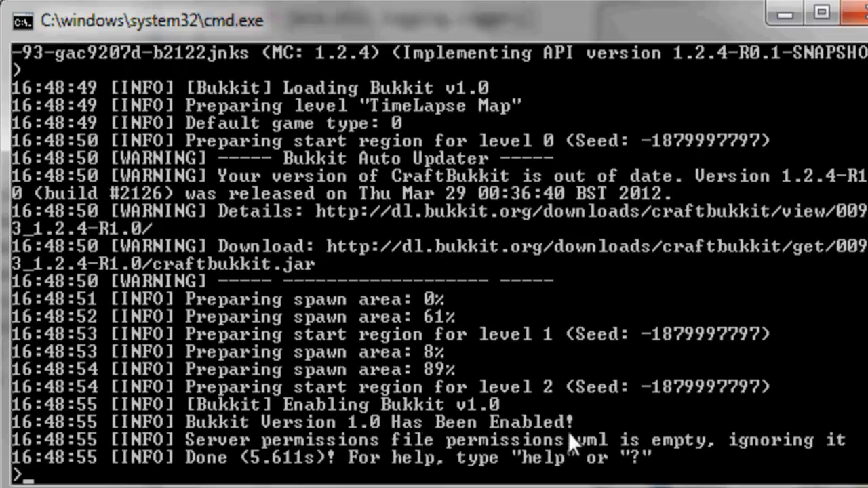
Enter 'st' in the console as the server loads and shows 'Bukkit Version 1.0 Has Been Enabled!'.
type("st")
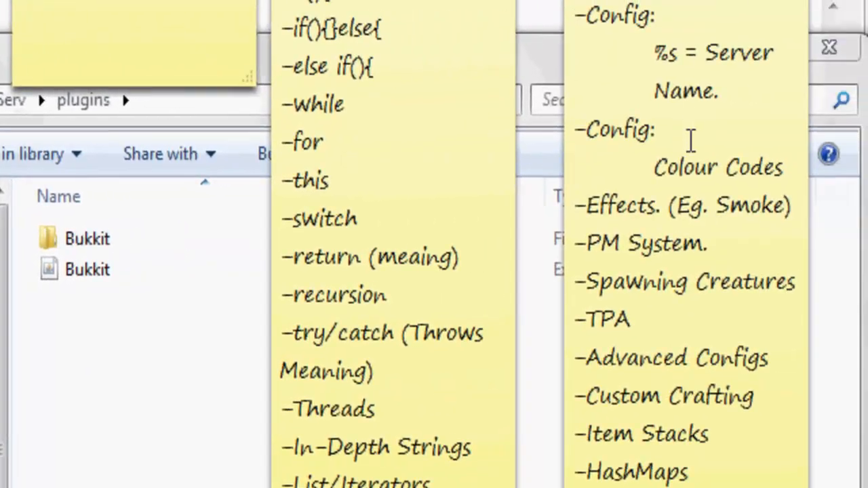
mouse_move(741, 52)
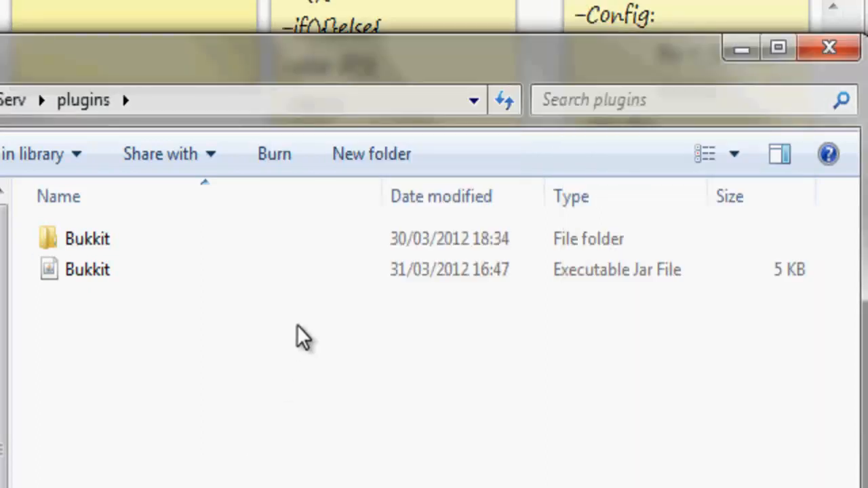
Return from the plugins folder up to the Bukkit Serv server folder.
left_click(87, 268)
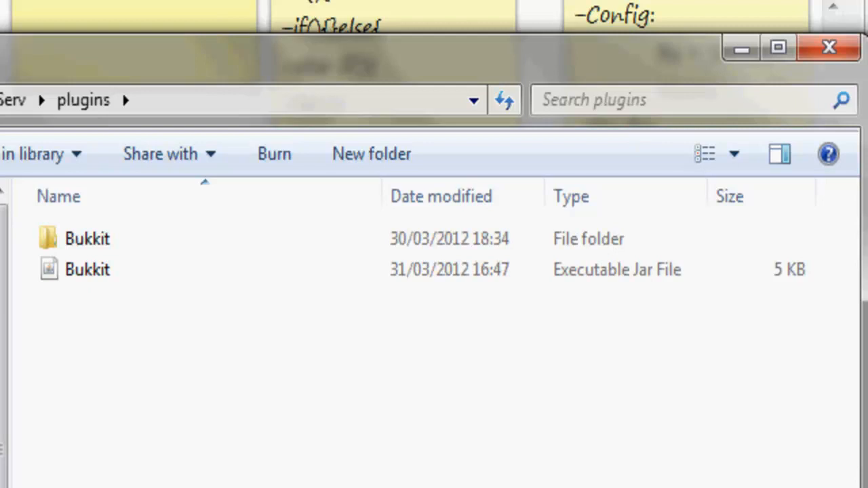
left_click(86, 269)
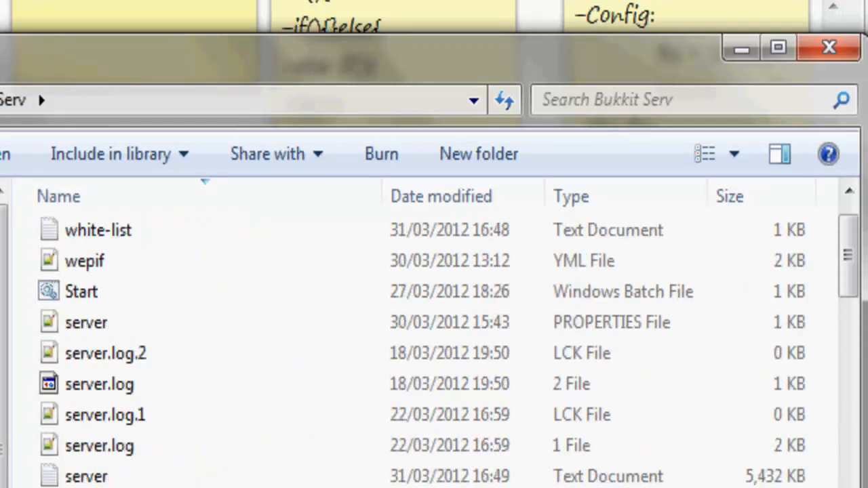
scroll("up", 3)
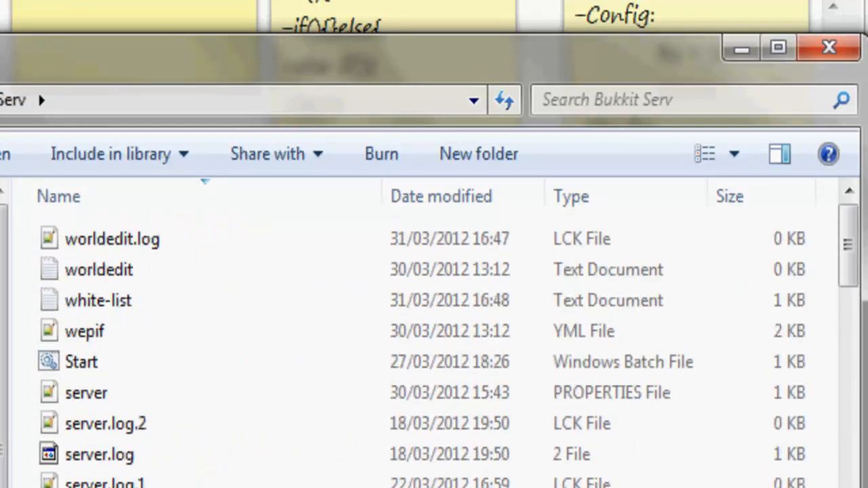